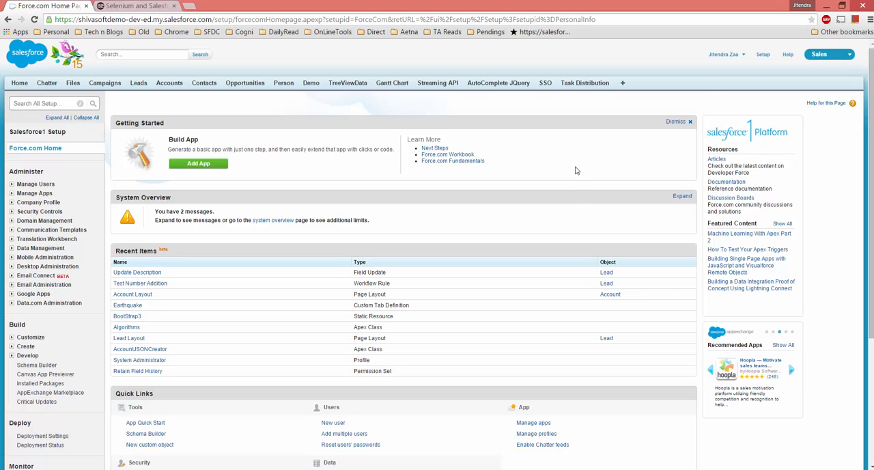
# Switch to the jitendrazaa.com Selenium and Salesforce blog tab and read down to its test case snippet
pyautogui.click(133, 5)
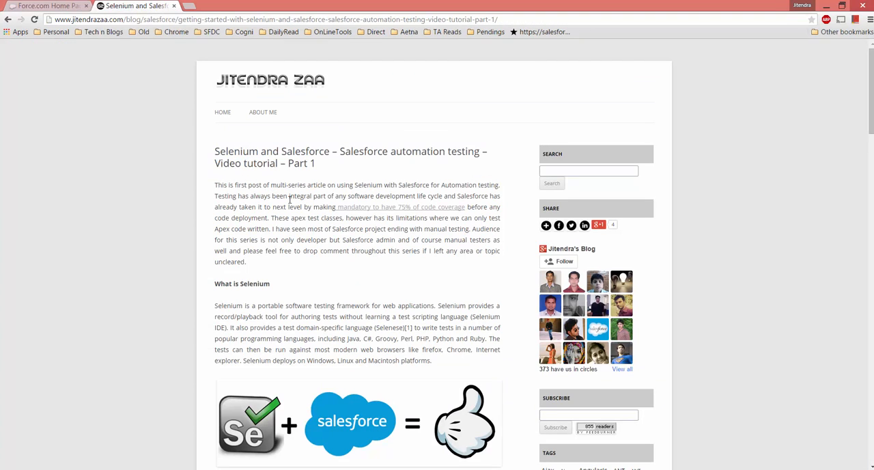
pyautogui.scroll(-3)
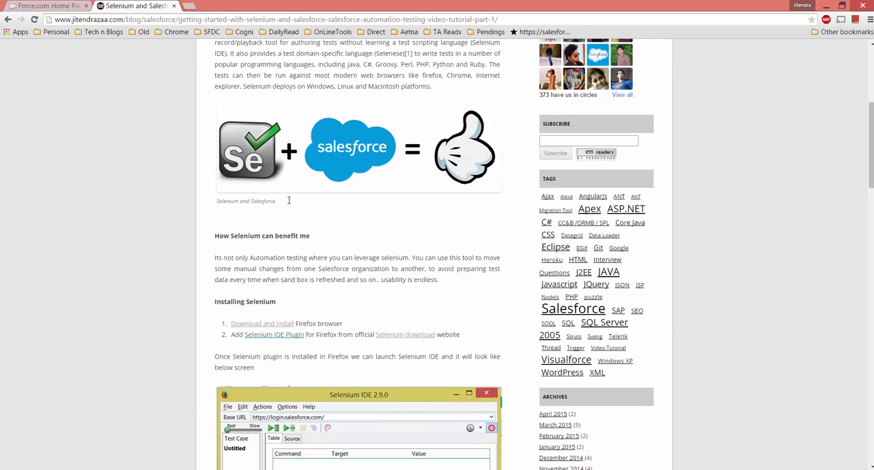
pyautogui.scroll(-3)
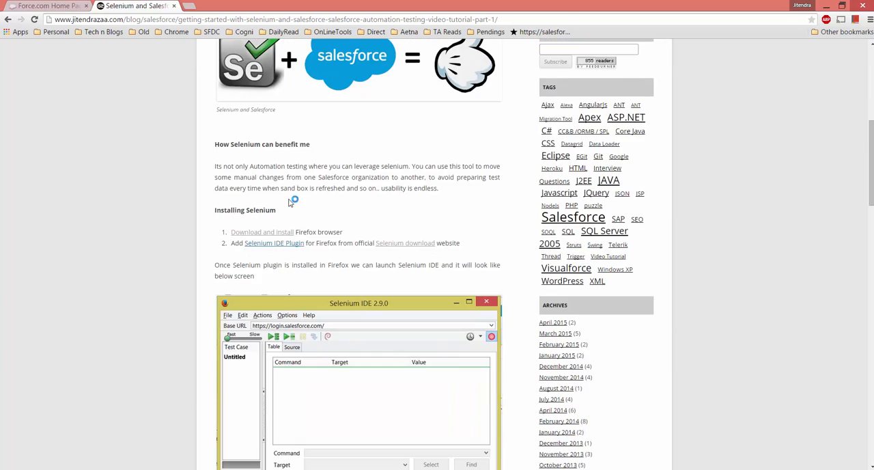
pyautogui.scroll(-3)
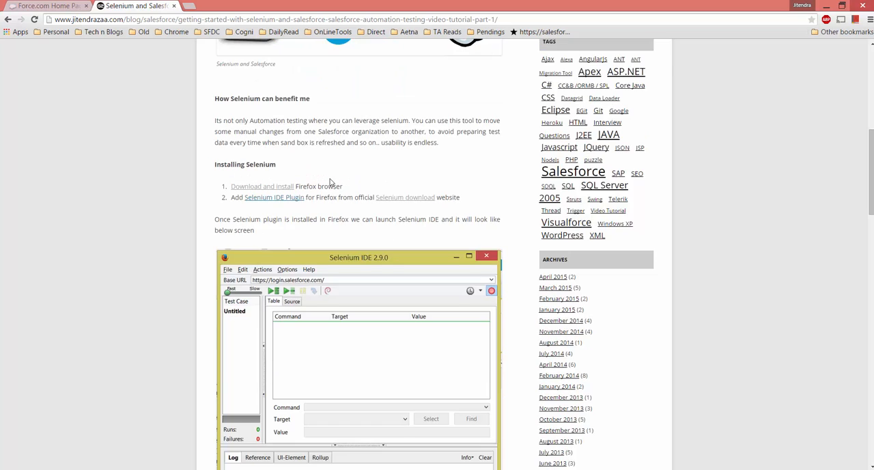
pyautogui.scroll(-3)
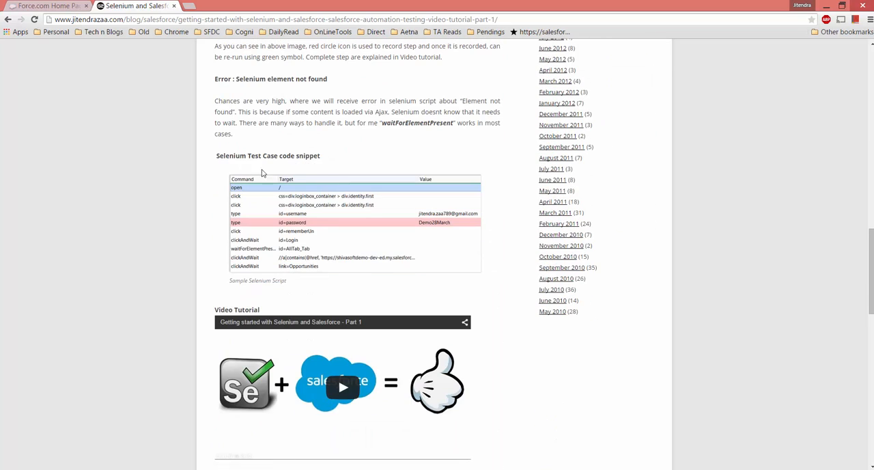
pyautogui.scroll(-3)
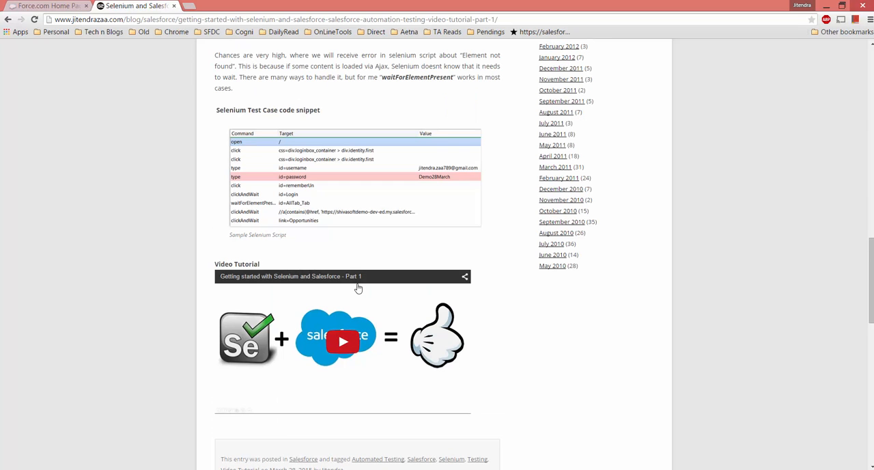
pyautogui.scroll(3)
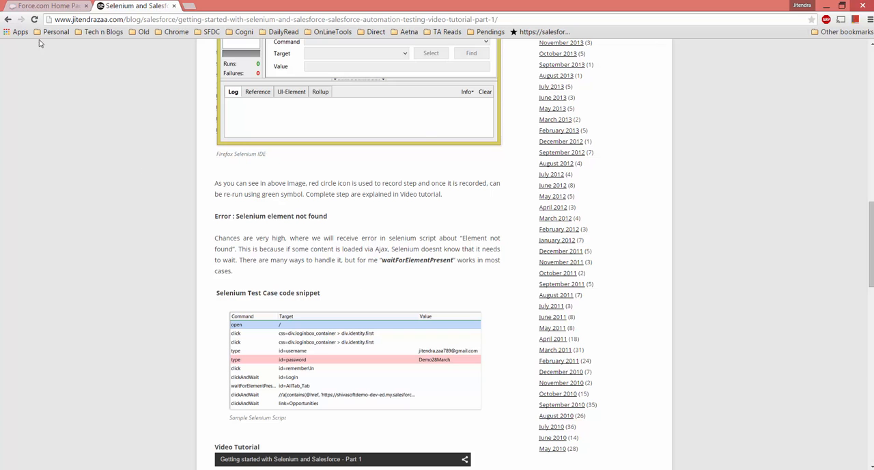
# From Salesforce Setup > Create > Workflow Rules, open the Test Number Addition workflow rule
pyautogui.click(43, 5)
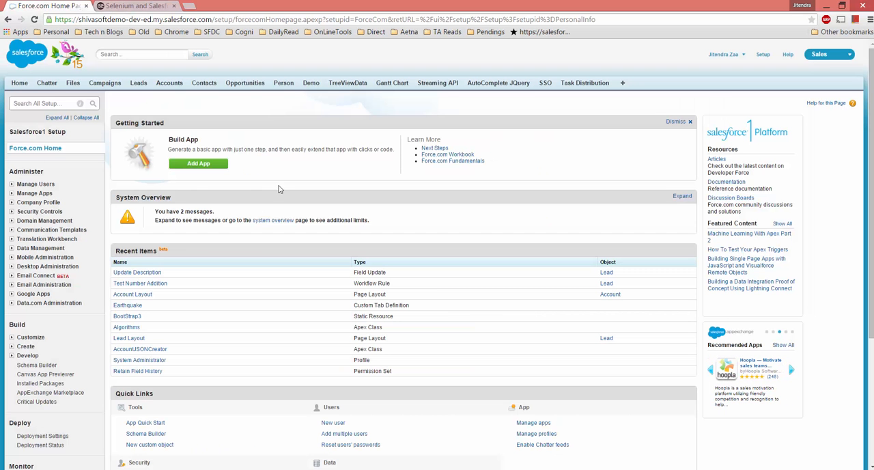
pyautogui.scroll(-3)
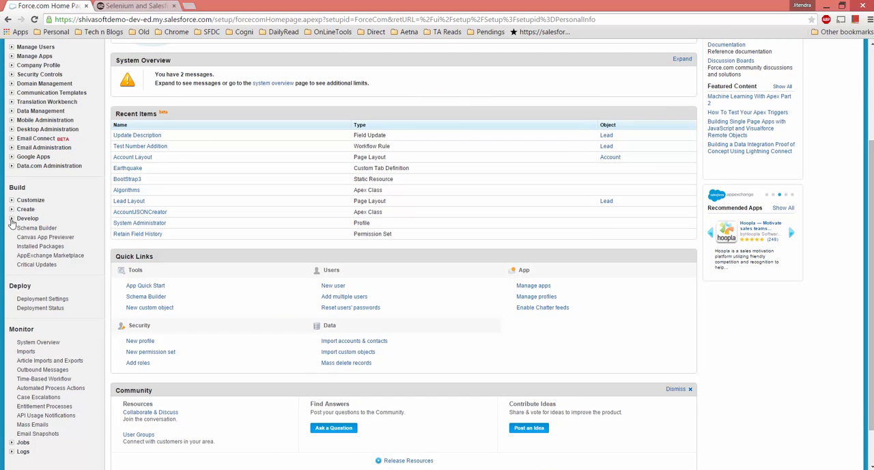
pyautogui.click(11, 219)
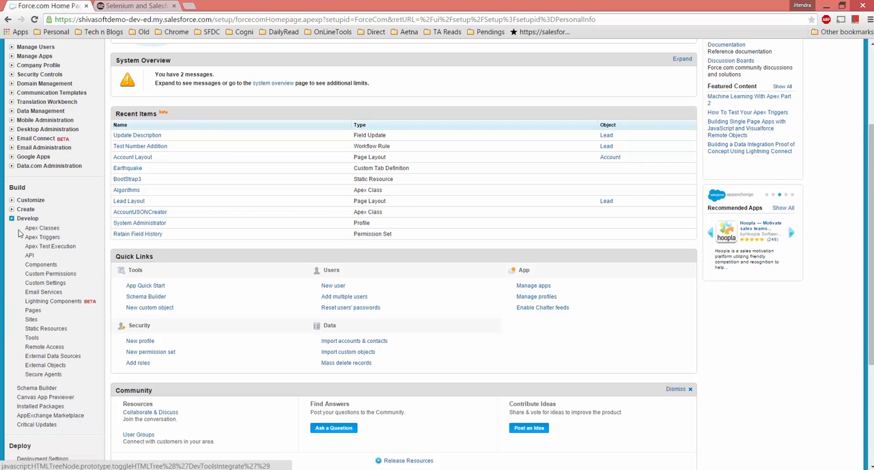
pyautogui.click(24, 209)
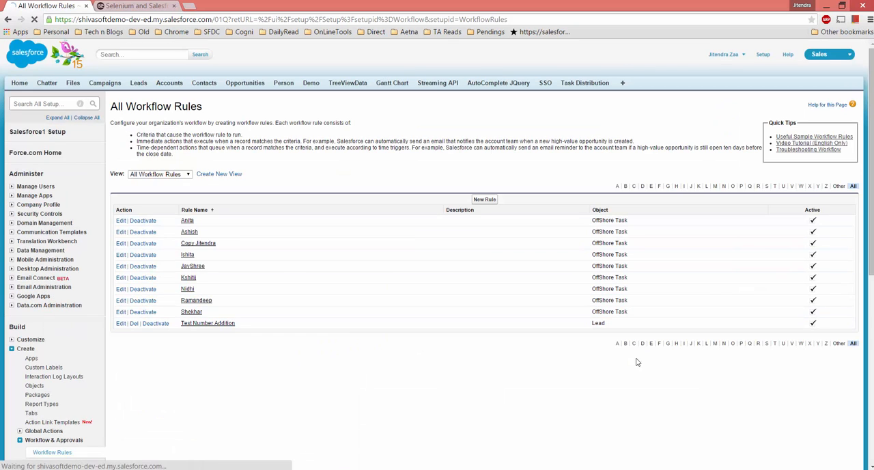
pyautogui.click(208, 323)
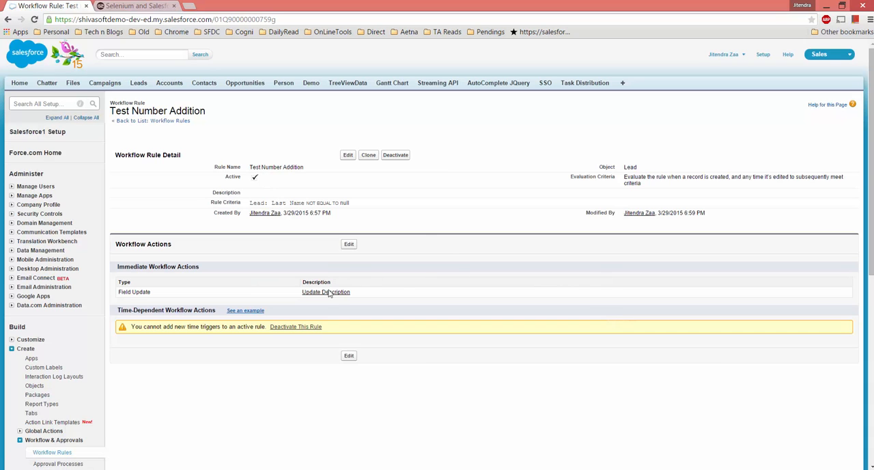
# Review the Update Description field update, then go to the Leads home
pyautogui.click(325, 292)
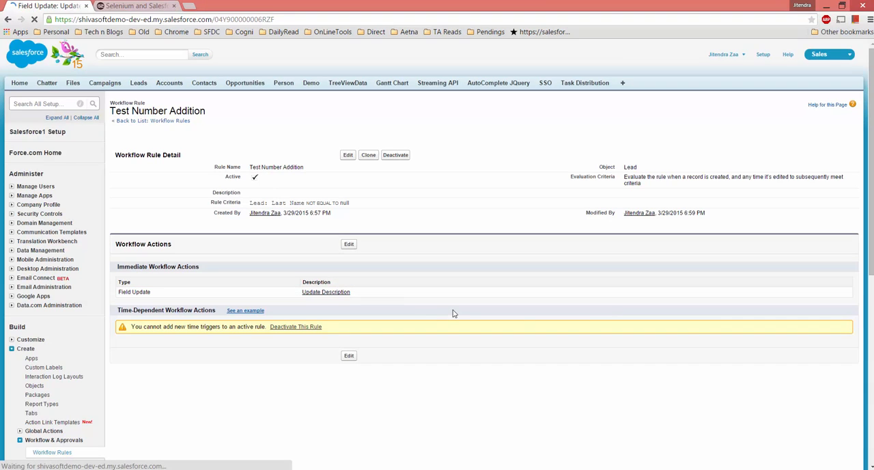
pyautogui.click(325, 292)
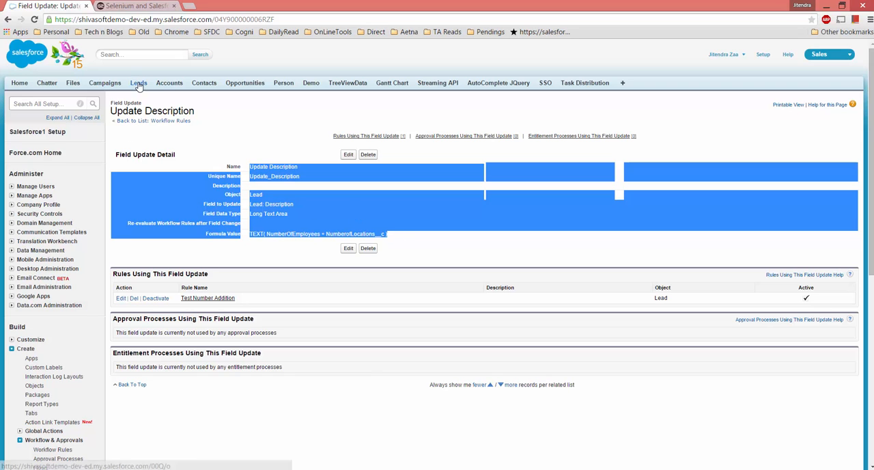
pyautogui.click(138, 82)
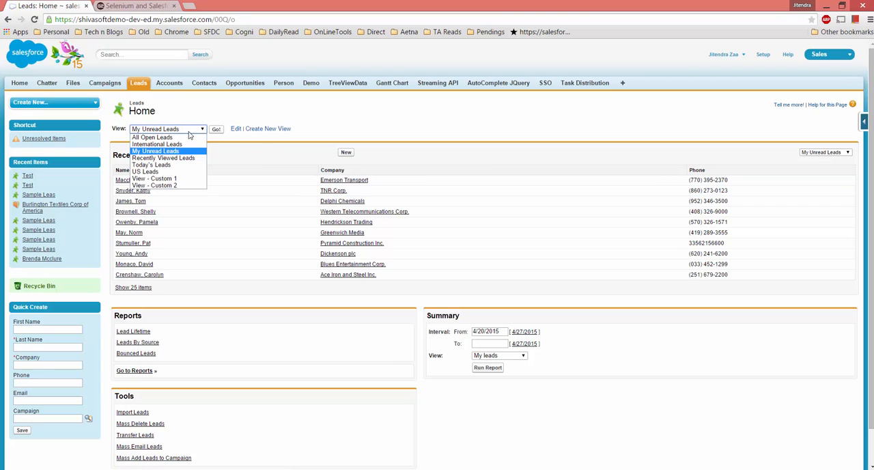
# Show My Unread Leads, open the Test lead and inspect its Description value of 18
pyautogui.click(216, 128)
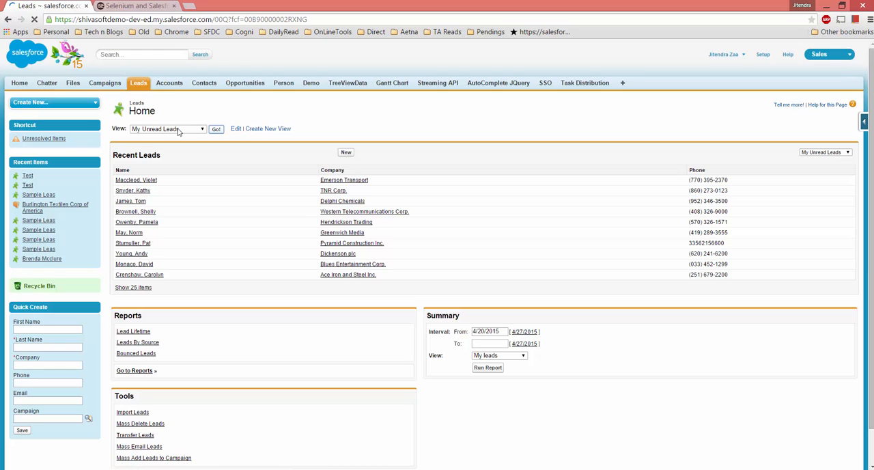
pyautogui.click(216, 128)
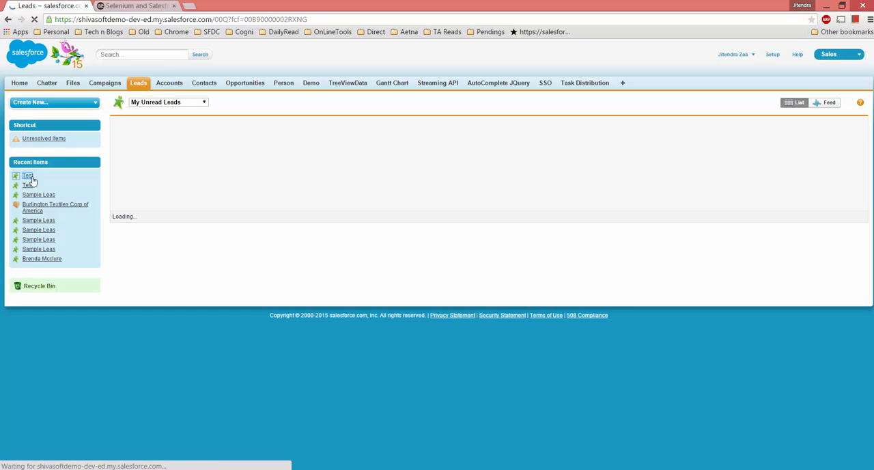
pyautogui.click(27, 175)
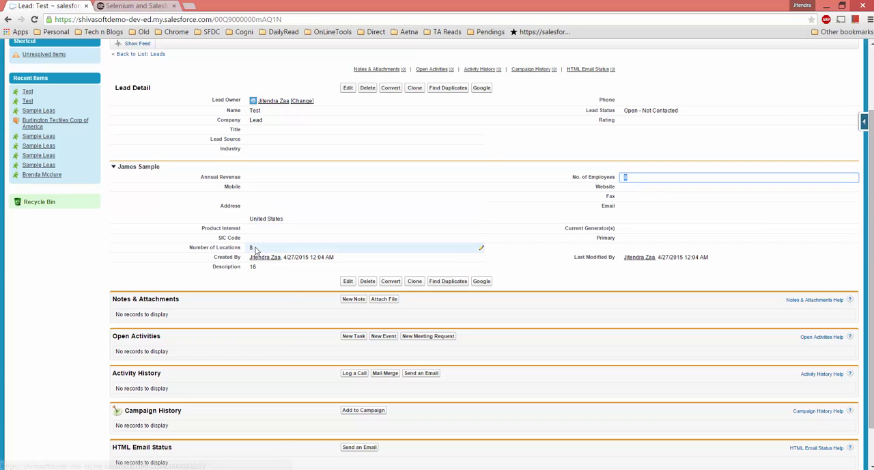
pyautogui.click(366, 247)
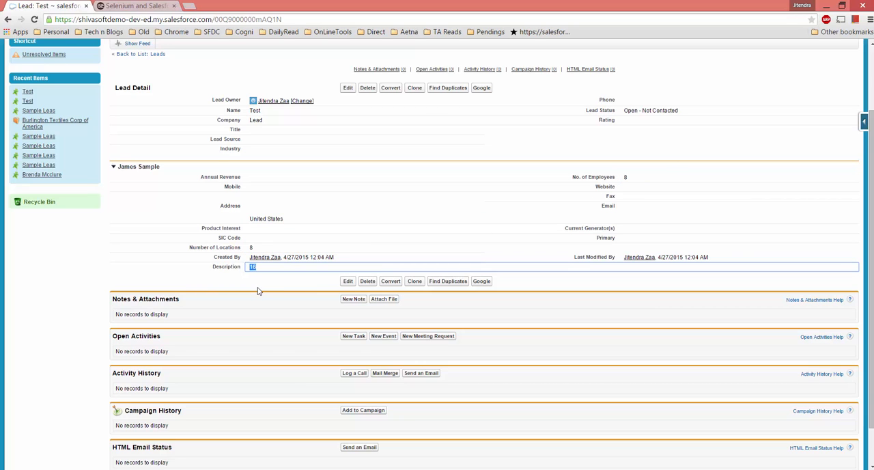
pyautogui.moveTo(663, 150)
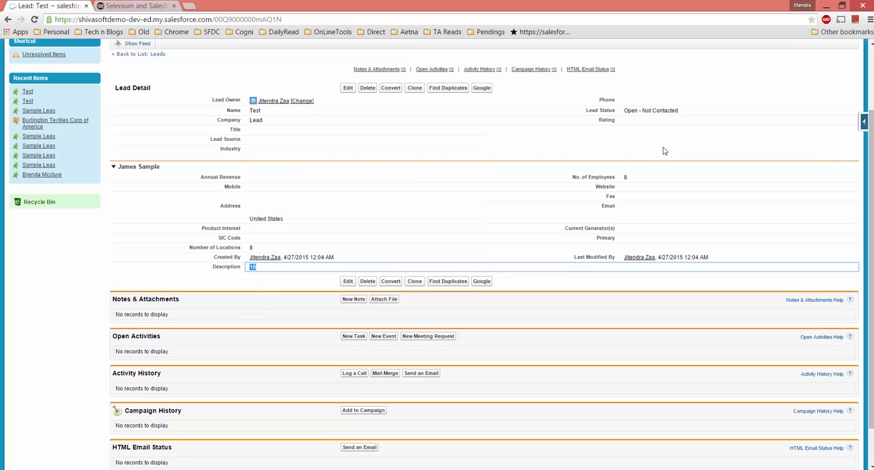
pyautogui.moveTo(231, 432)
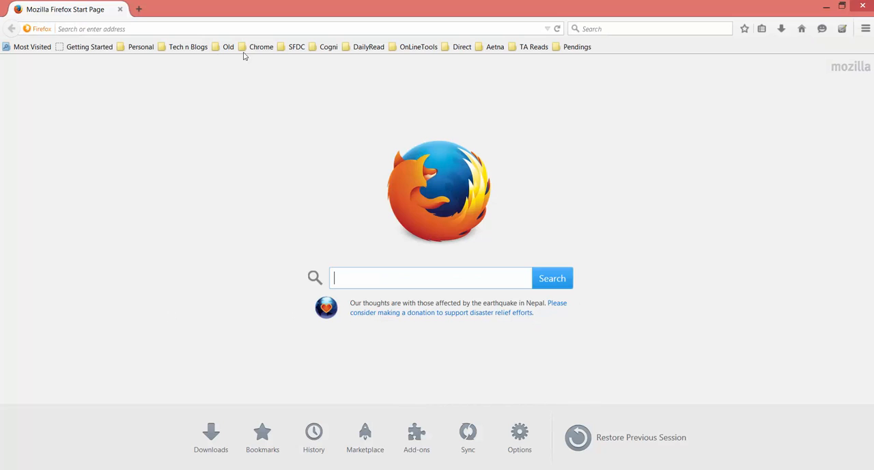
pyautogui.moveTo(786, 55)
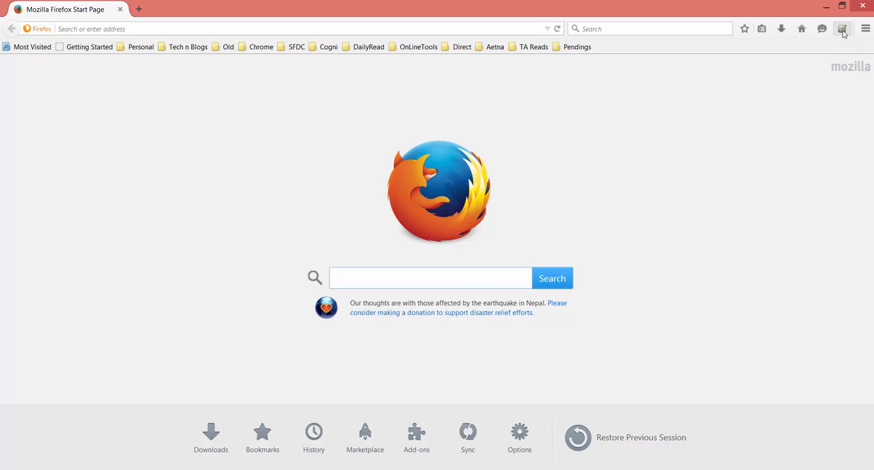
pyautogui.click(841, 28)
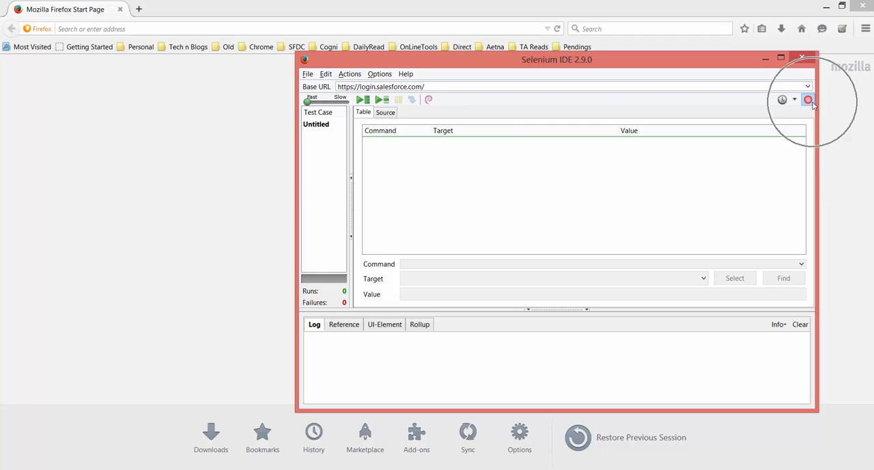
pyautogui.moveTo(808, 100)
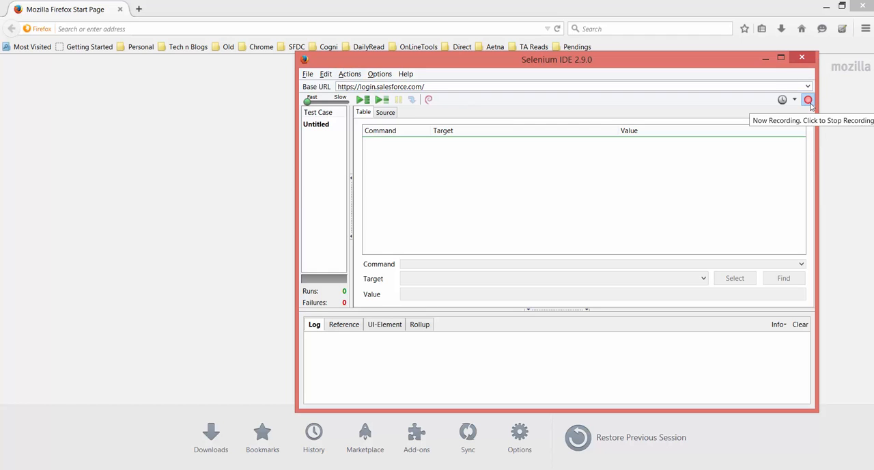
pyautogui.click(802, 57)
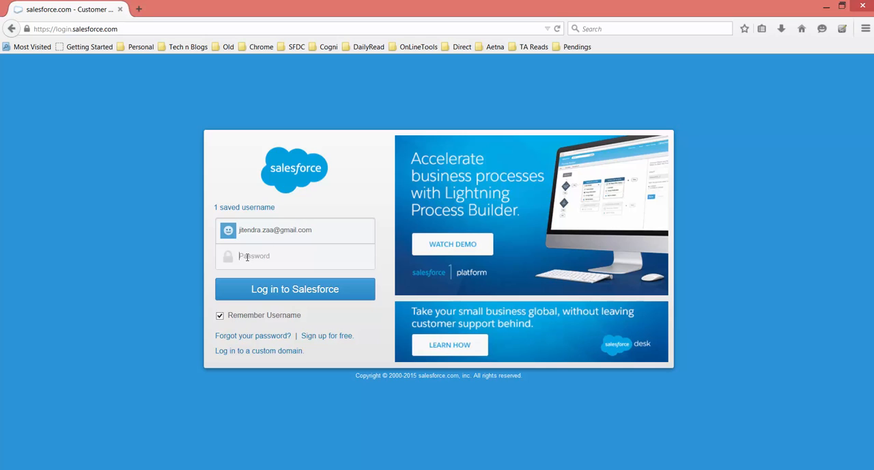
# Log in to Salesforce with the saved username and password while recording
pyautogui.write('••')
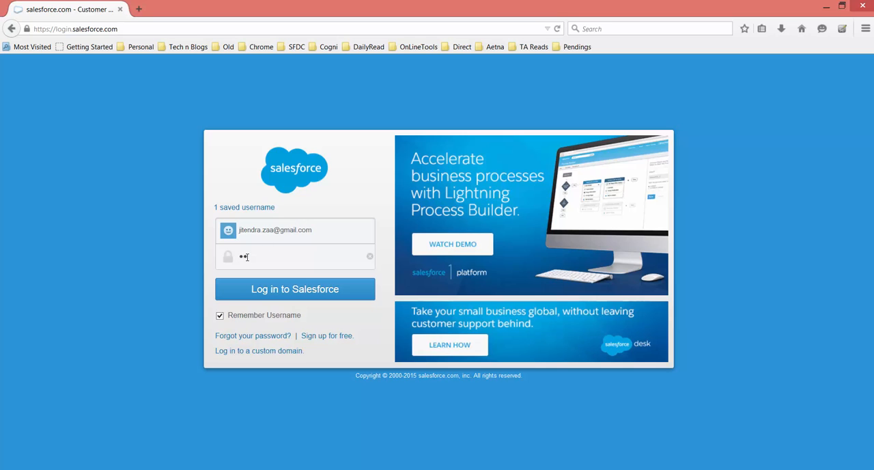
pyautogui.write('••')
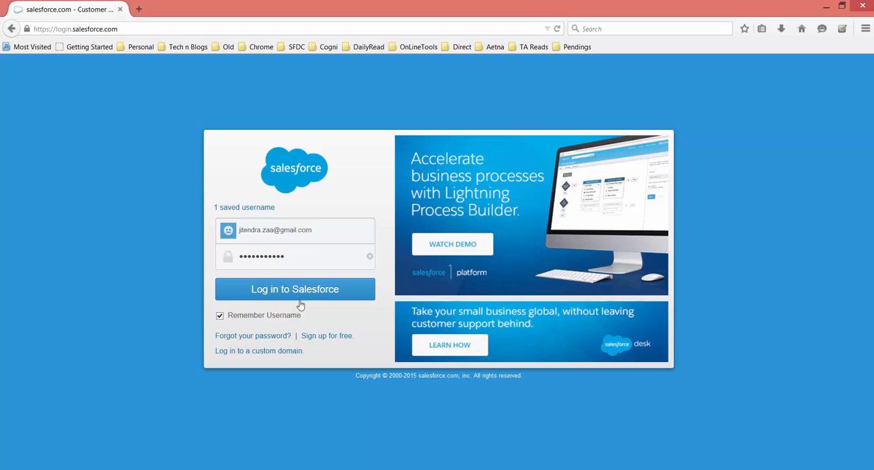
pyautogui.click(295, 289)
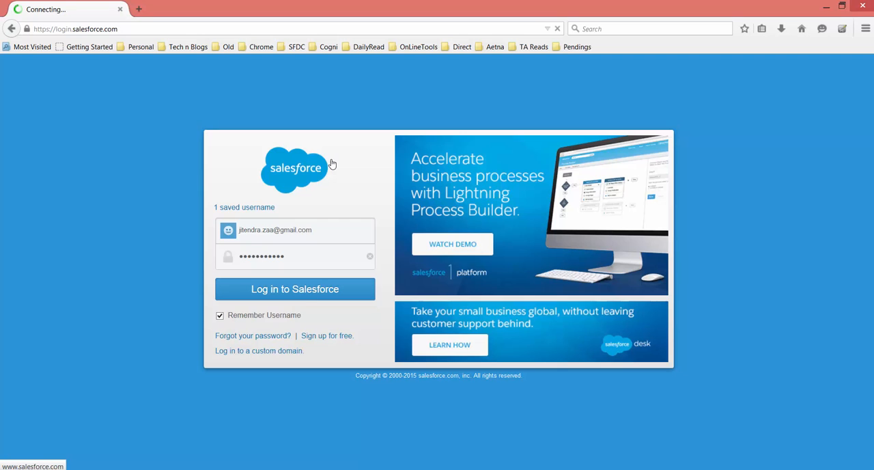
pyautogui.click(295, 289)
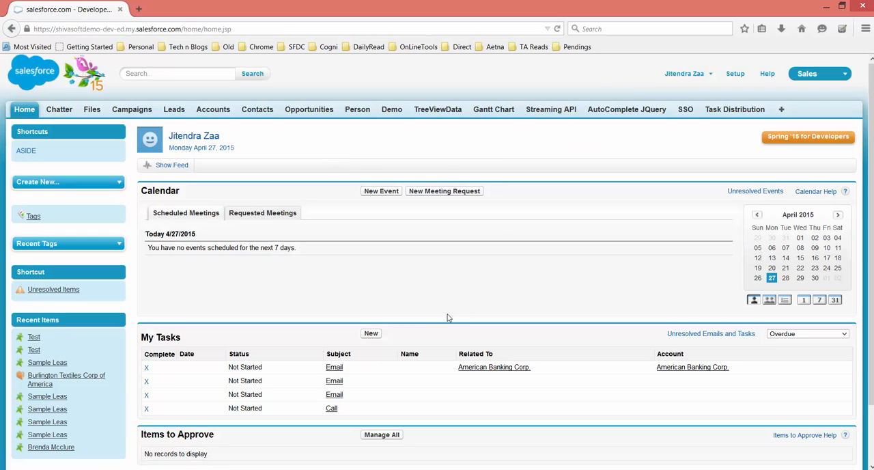
pyautogui.moveTo(636, 187)
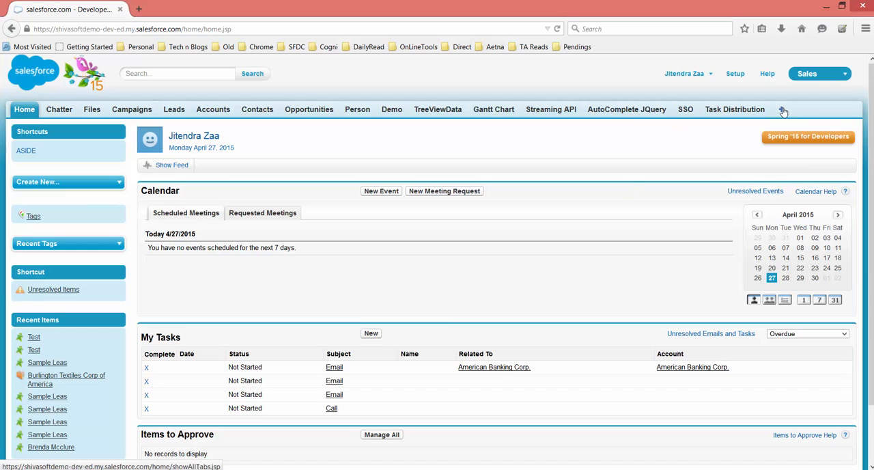
pyautogui.moveTo(783, 110)
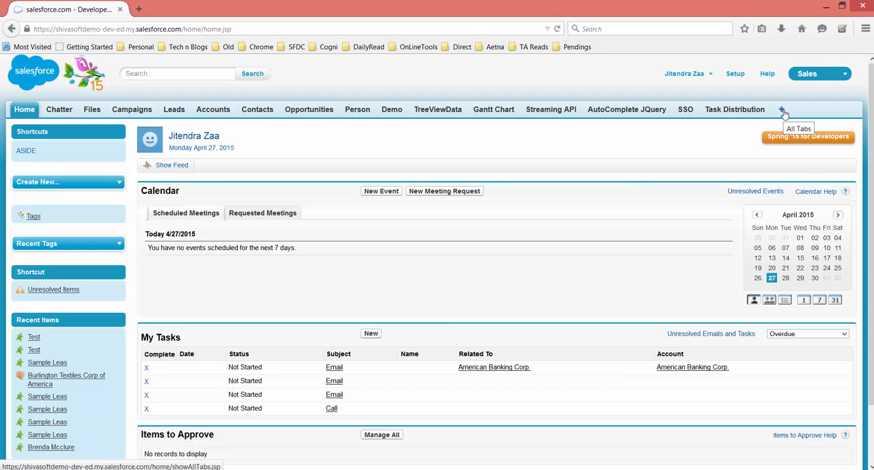
pyautogui.moveTo(784, 109)
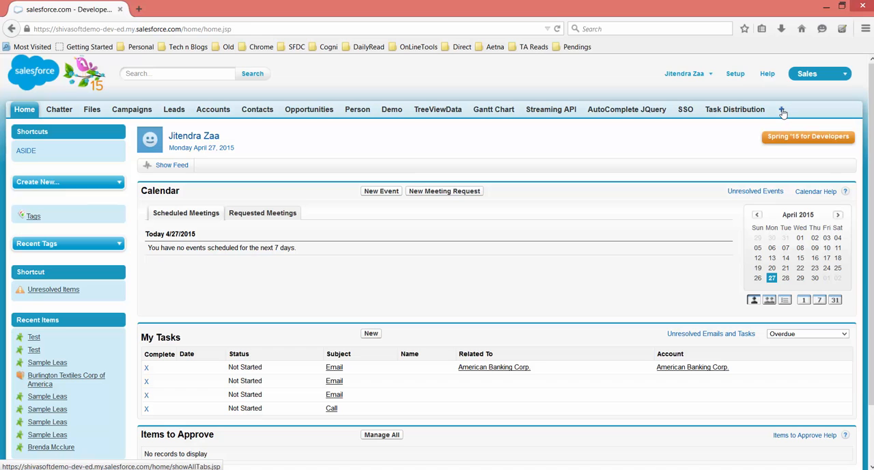
# Create a new lead with first name Demo, last name Part 2, company CTS
pyautogui.click(781, 109)
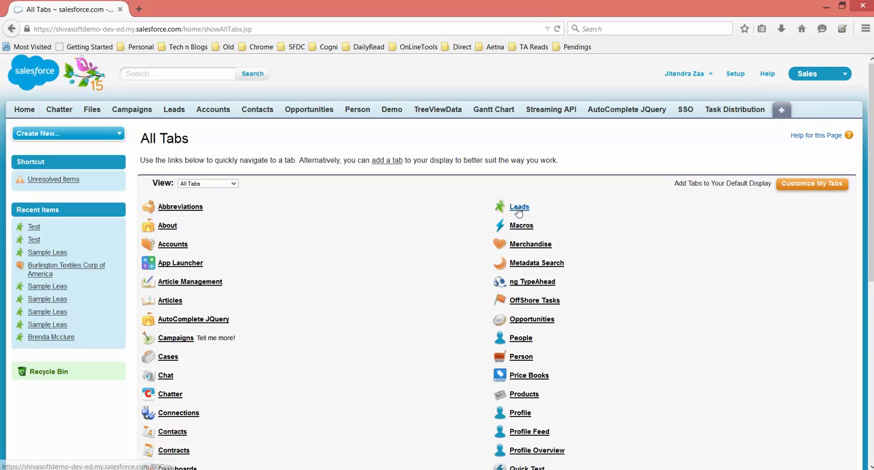
pyautogui.click(519, 206)
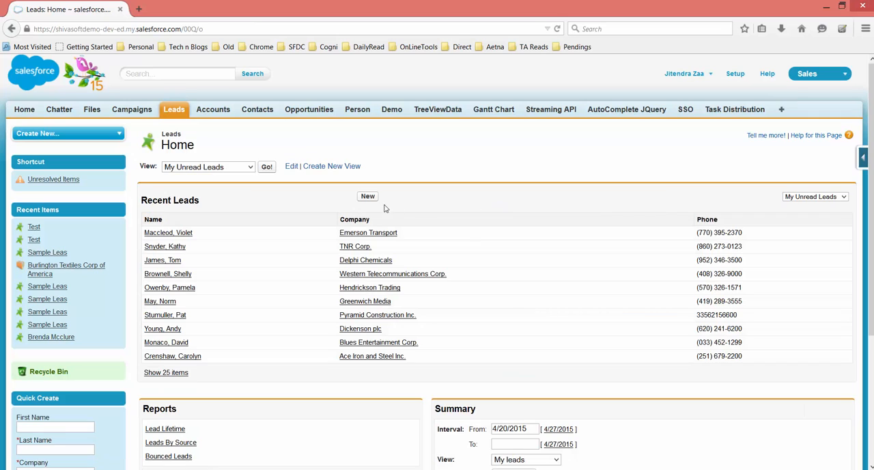
pyautogui.click(367, 197)
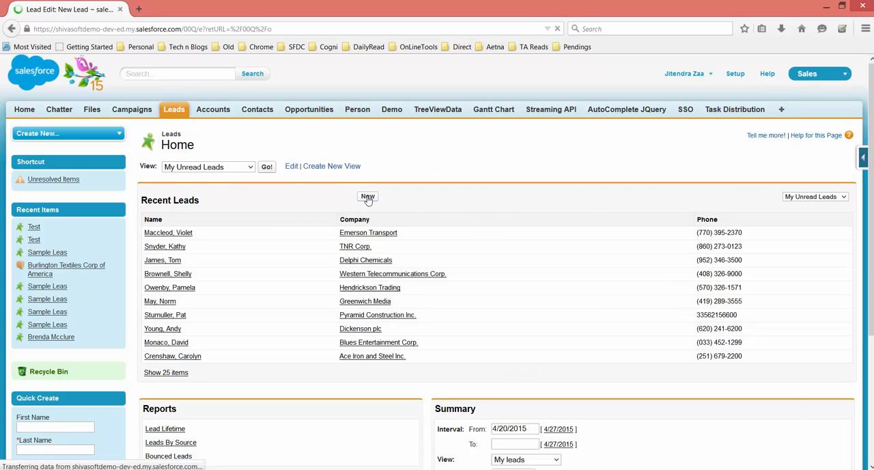
pyautogui.click(368, 197)
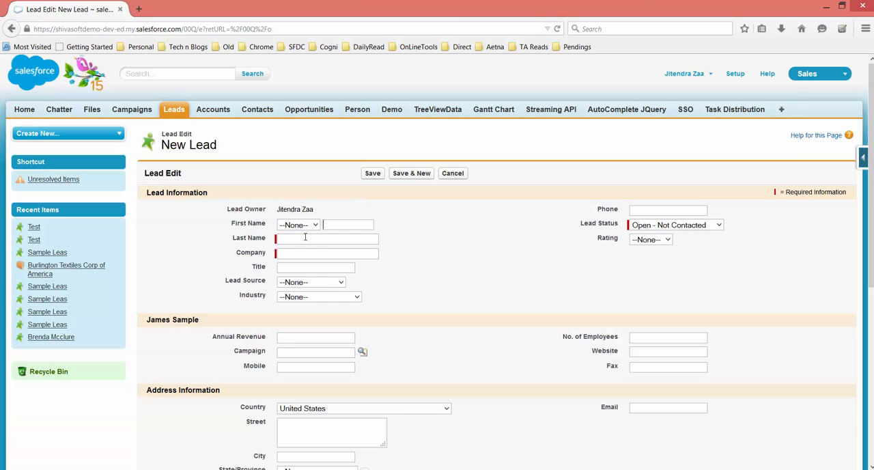
pyautogui.write('Demo')
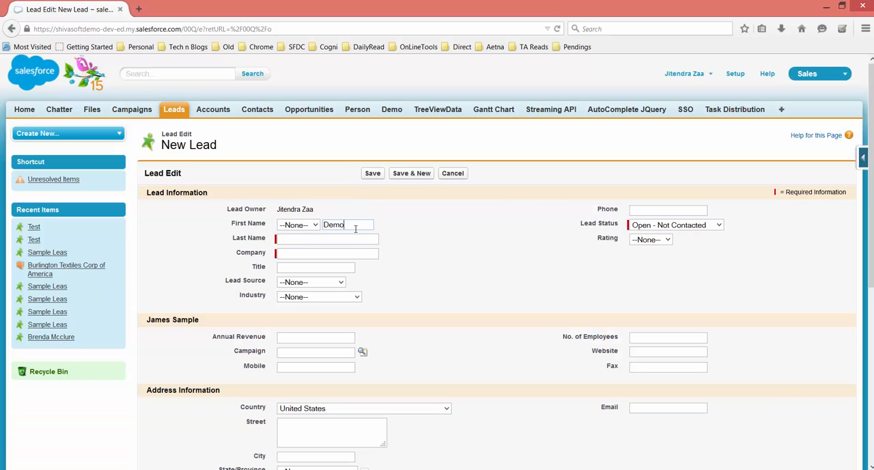
pyautogui.write('Part 2')
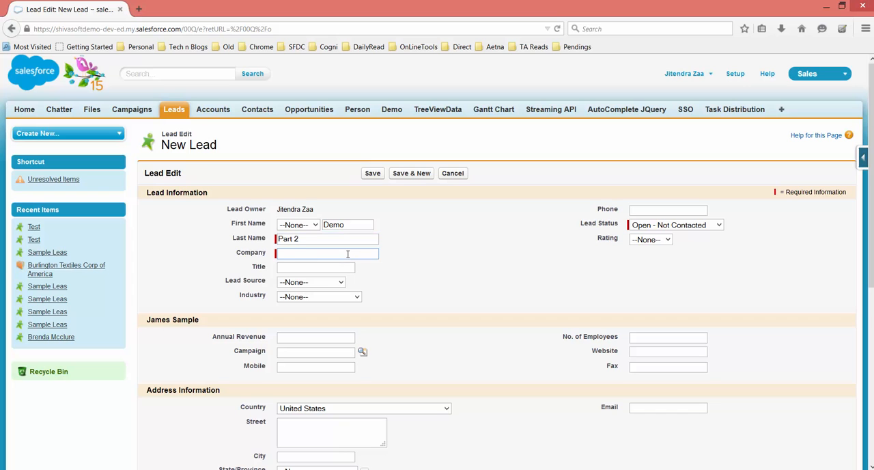
pyautogui.write('CTS')
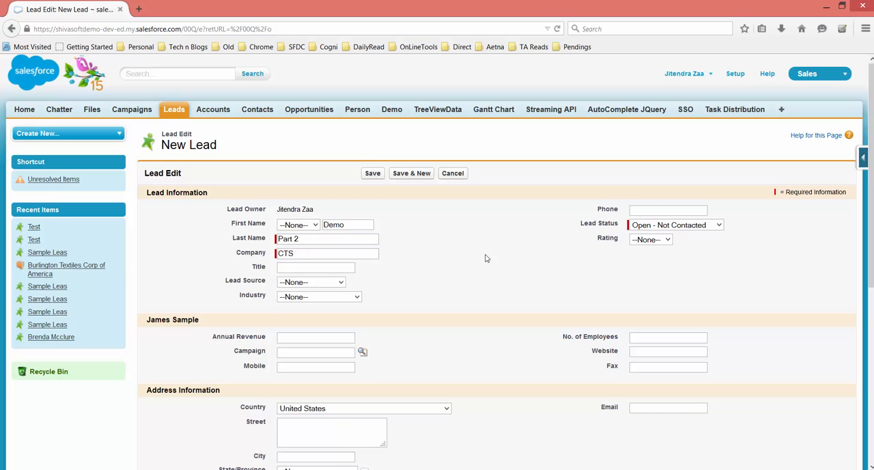
# Set 3 locations and 4 employees and save the new lead
pyautogui.scroll(-3)
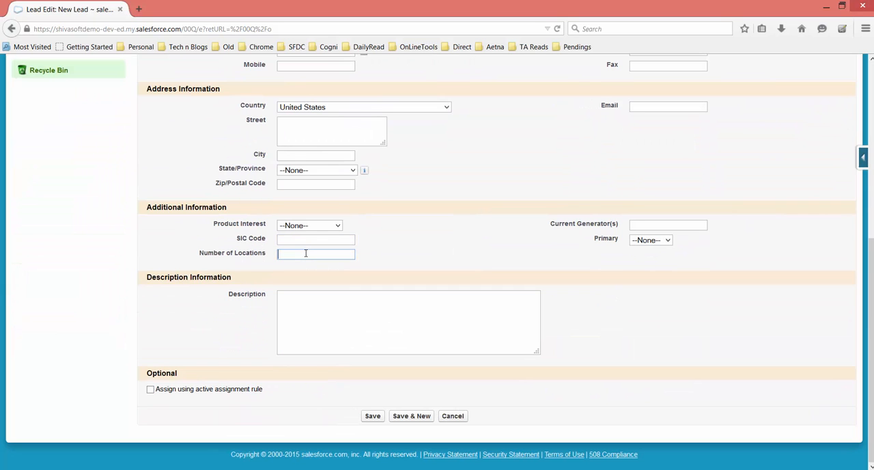
pyautogui.scroll(3)
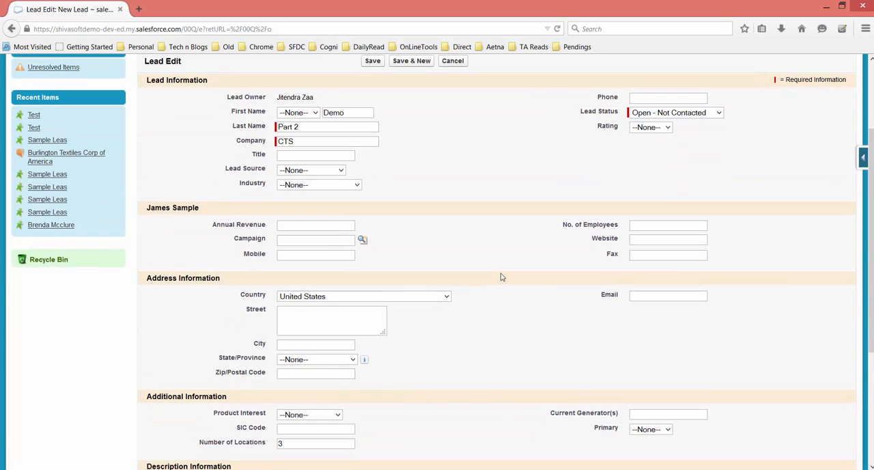
pyautogui.click(668, 224)
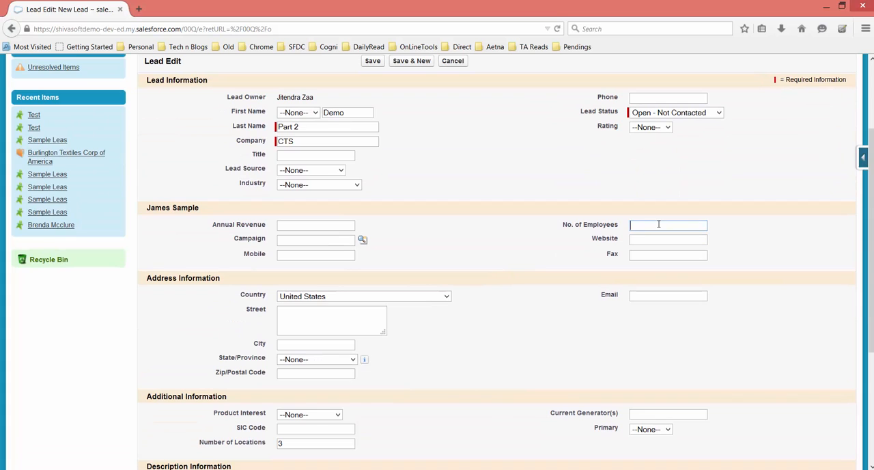
pyautogui.write('4')
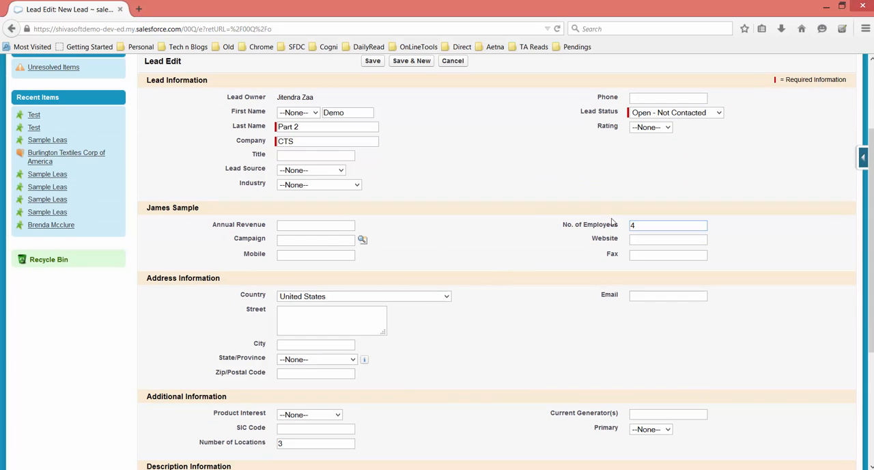
pyautogui.scroll(-3)
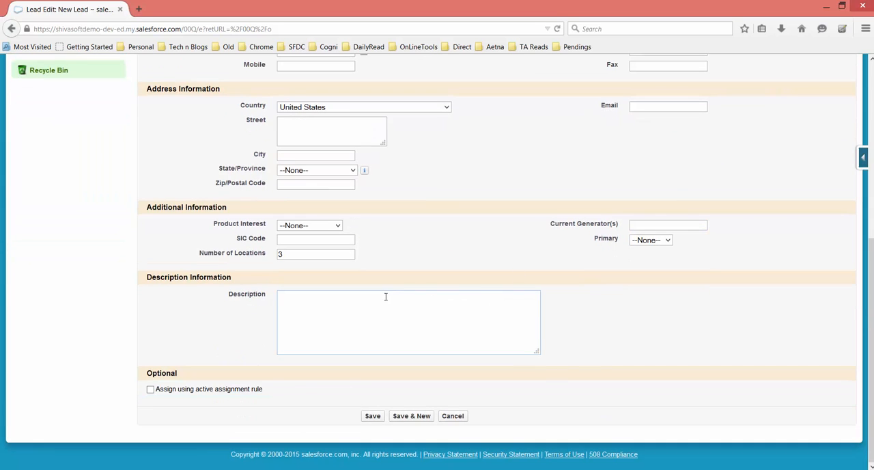
pyautogui.click(371, 415)
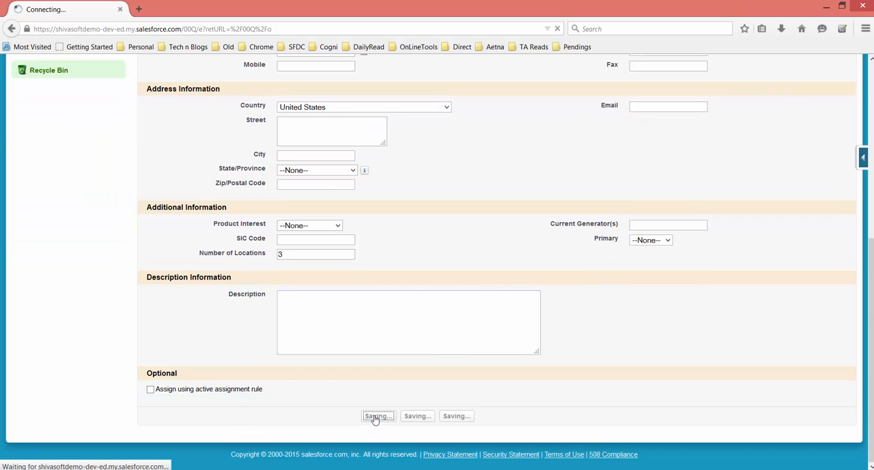
pyautogui.click(377, 415)
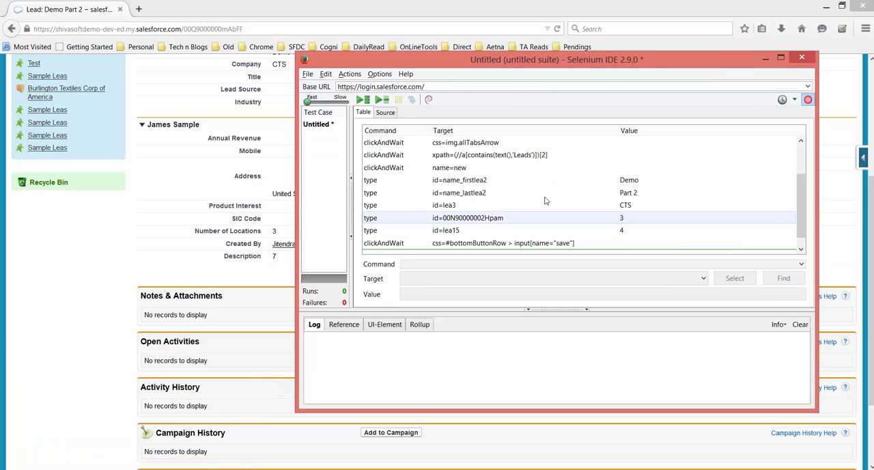
# Save the recorded test case via File > Save Test Case as Demo2.html
pyautogui.scroll(3)
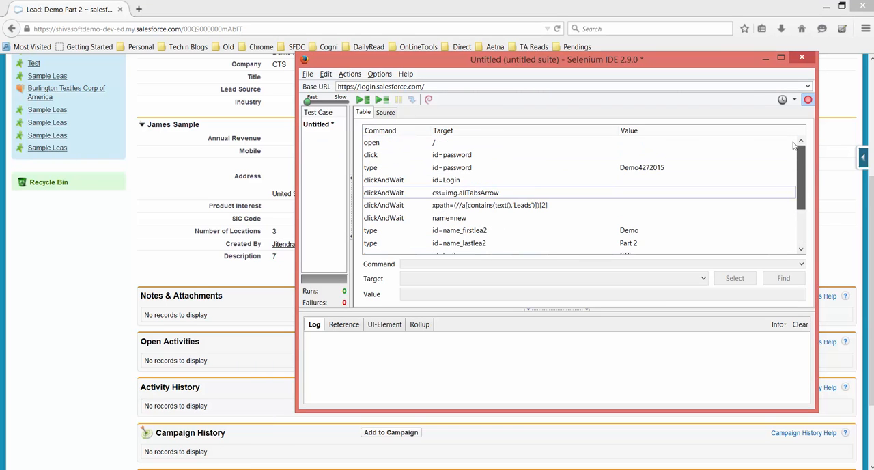
pyautogui.click(307, 74)
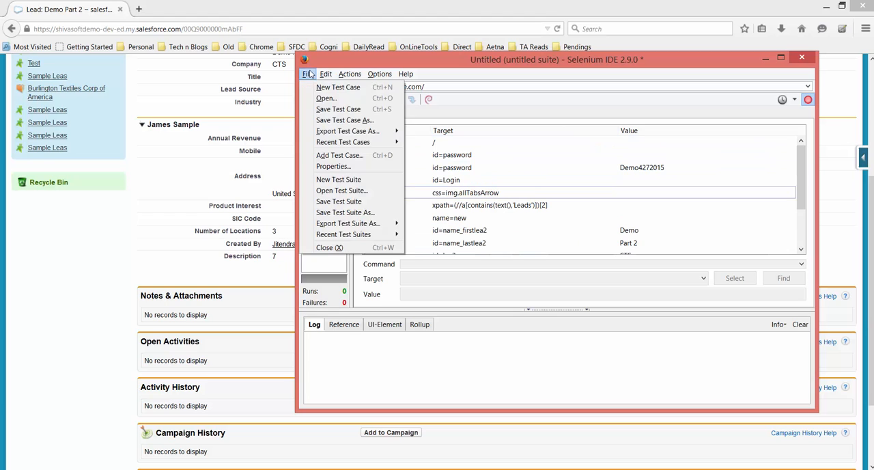
pyautogui.moveTo(339, 109)
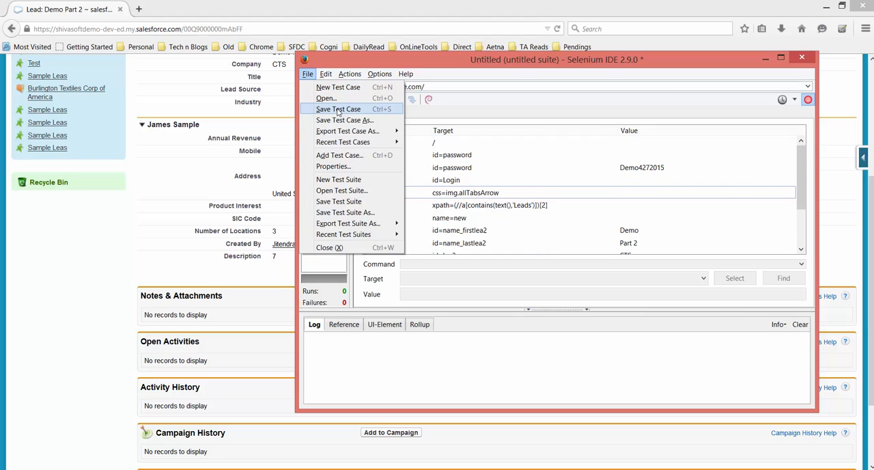
pyautogui.click(339, 109)
pyautogui.write('Demo2.h')
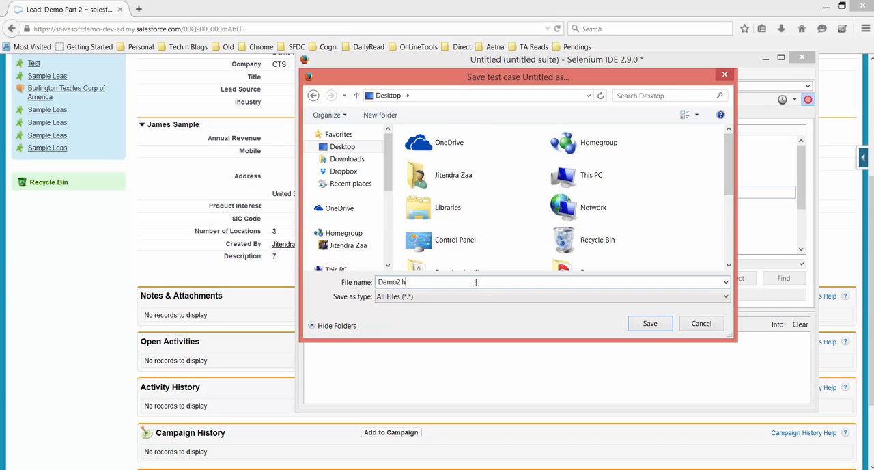
pyautogui.write('tml')
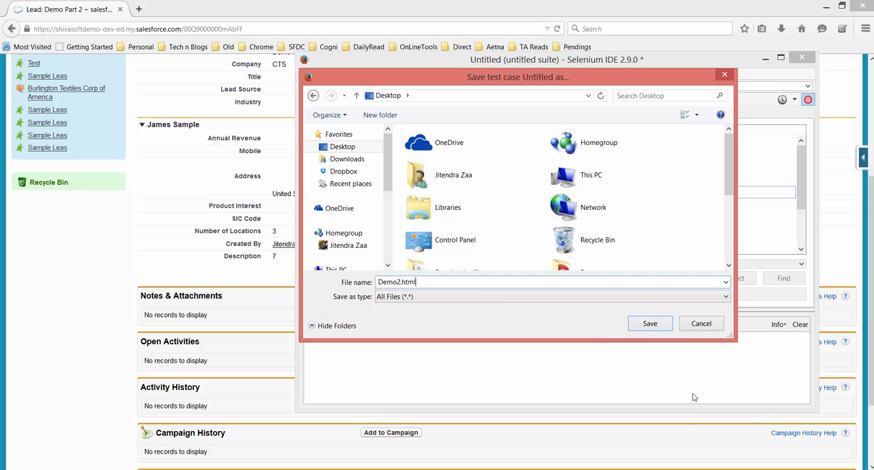
pyautogui.click(650, 322)
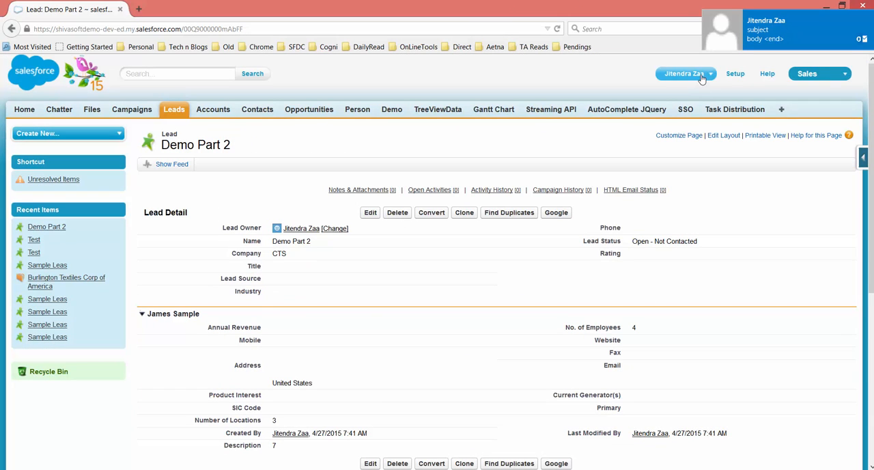
# Log out of Salesforce and replay the Demo2 test, which fails on css=img.allTabsArrow not found
pyautogui.click(679, 134)
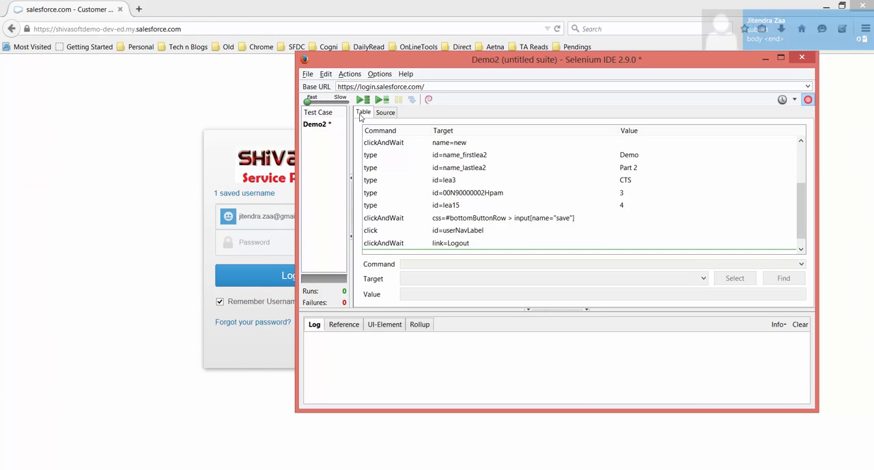
pyautogui.click(360, 100)
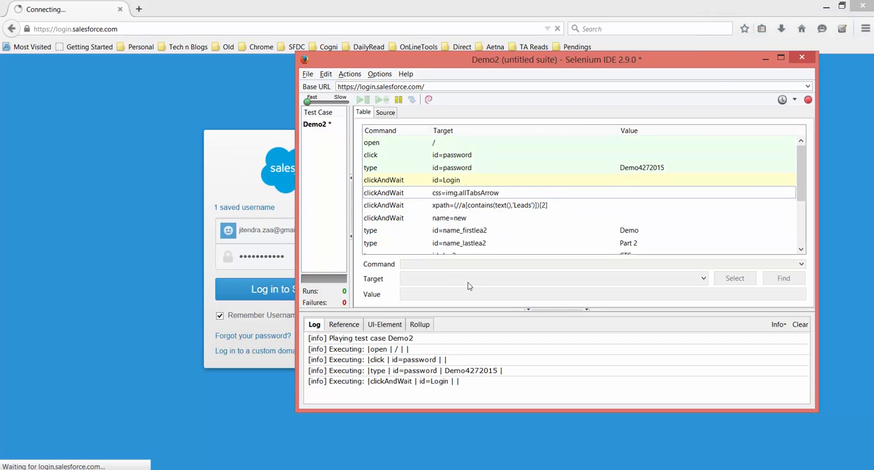
pyautogui.click(360, 100)
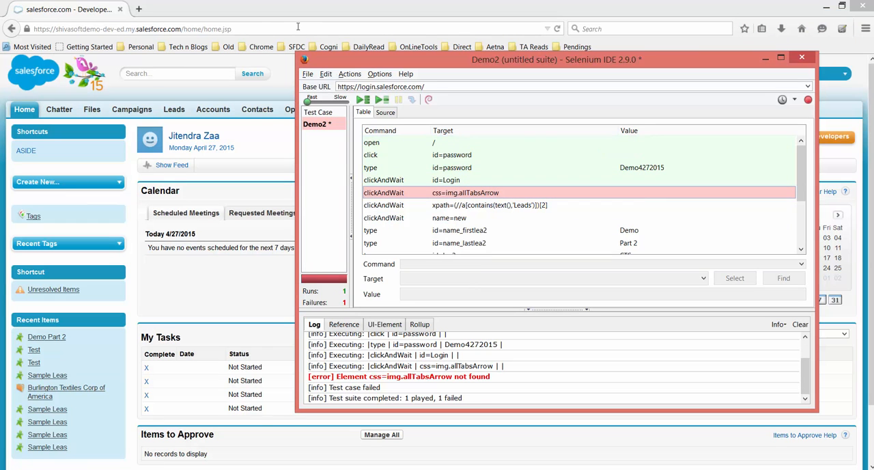
pyautogui.moveTo(358, 11)
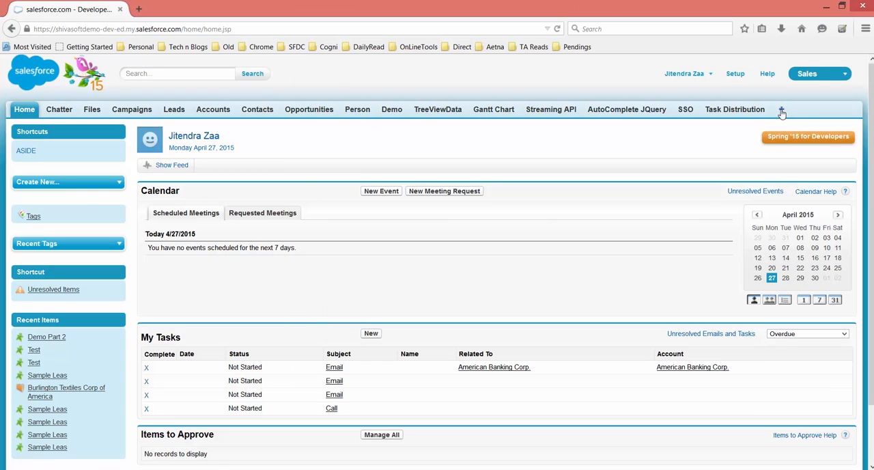
pyautogui.moveTo(782, 110)
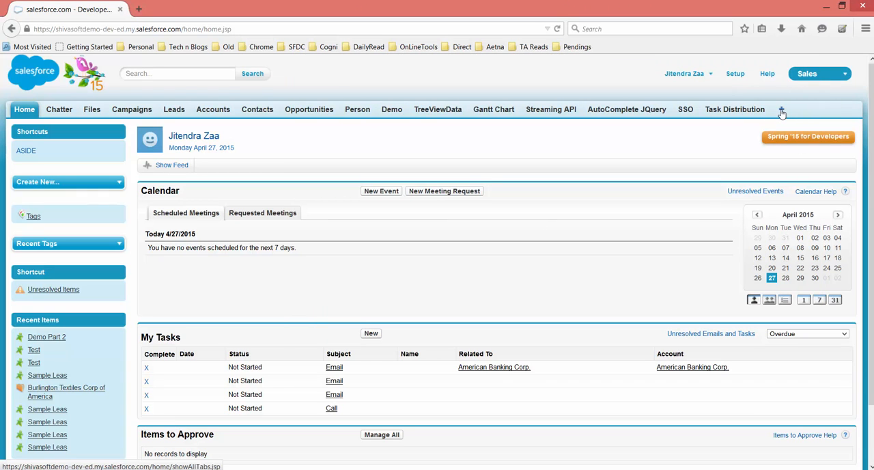
pyautogui.moveTo(631, 228)
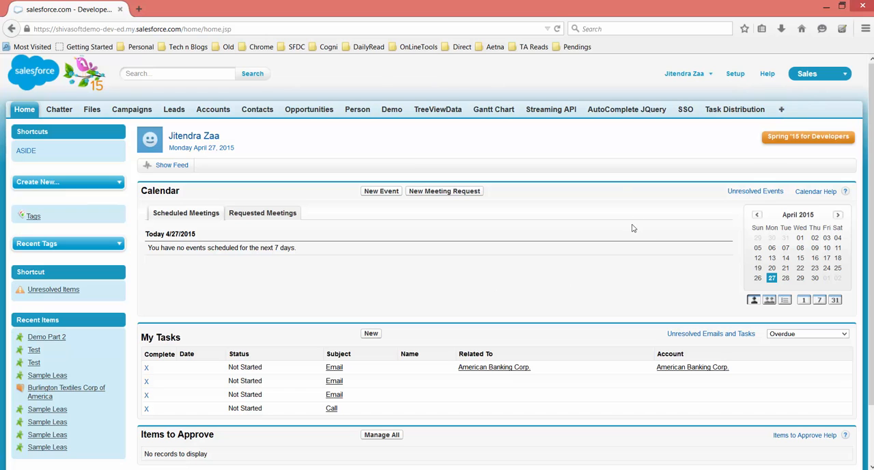
pyautogui.moveTo(437, 109)
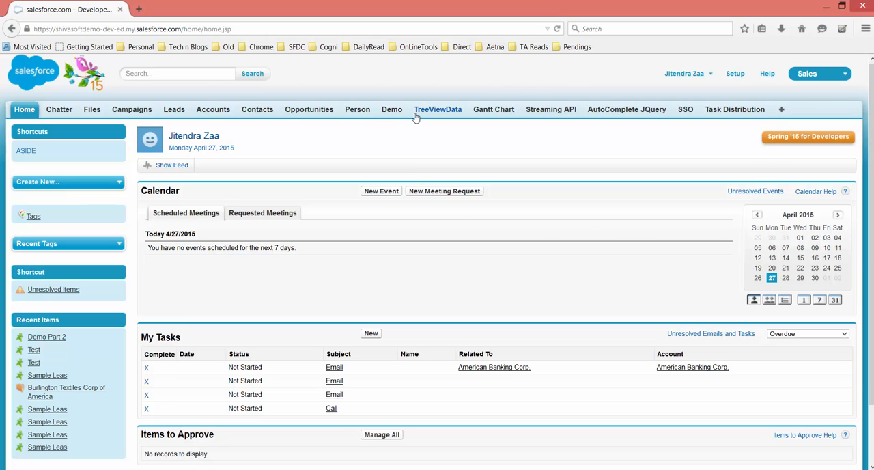
pyautogui.moveTo(358, 109)
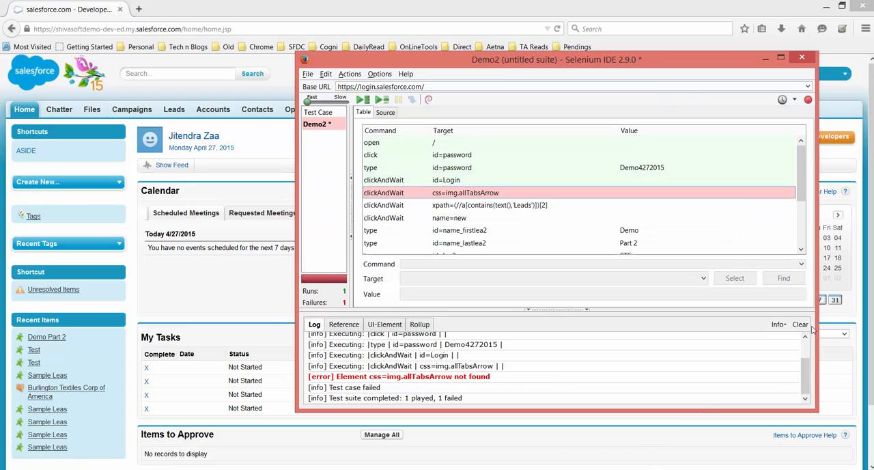
# Clear the log and insert a waitForElementPresent command before the failing css=img.allTabsArrow click
pyautogui.click(800, 323)
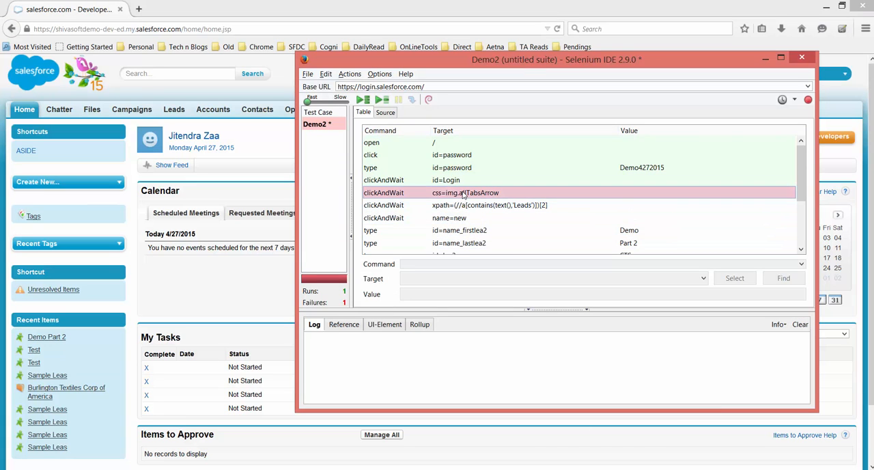
pyautogui.rightClick(464, 191)
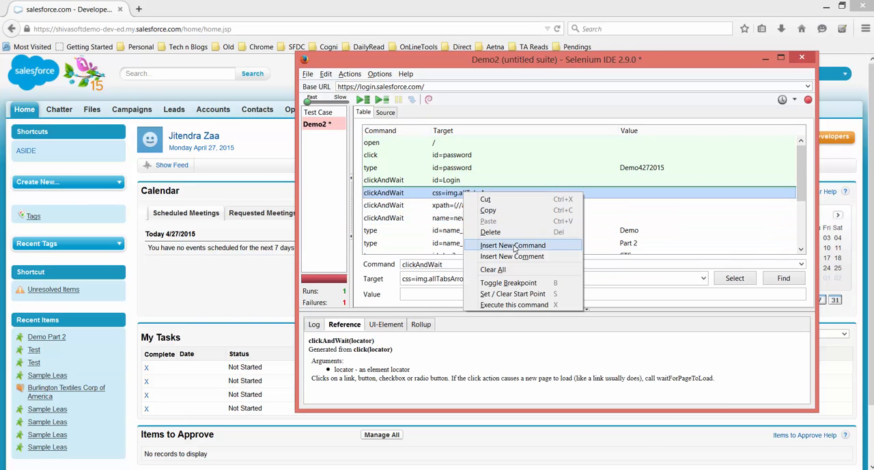
pyautogui.click(514, 246)
pyautogui.write('waitfor')
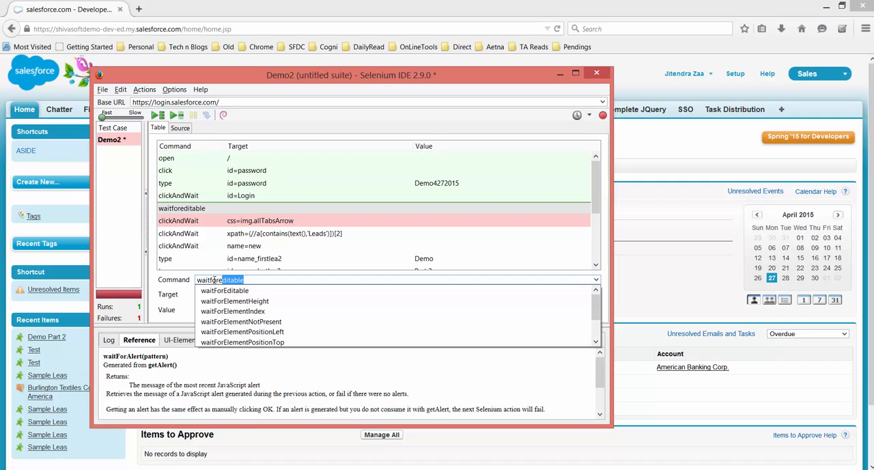
pyautogui.click(235, 300)
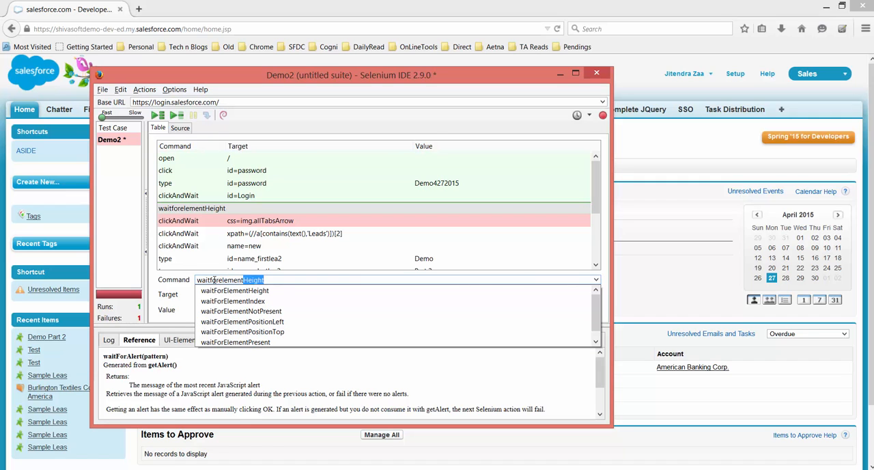
pyautogui.click(242, 320)
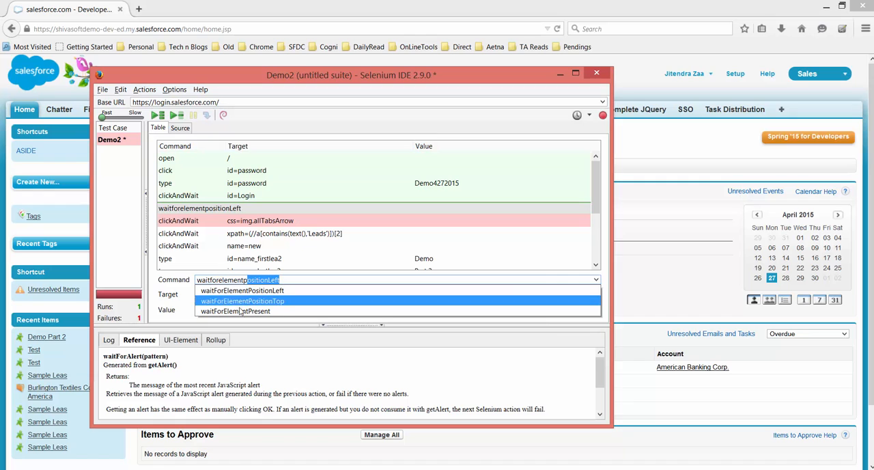
pyautogui.click(235, 310)
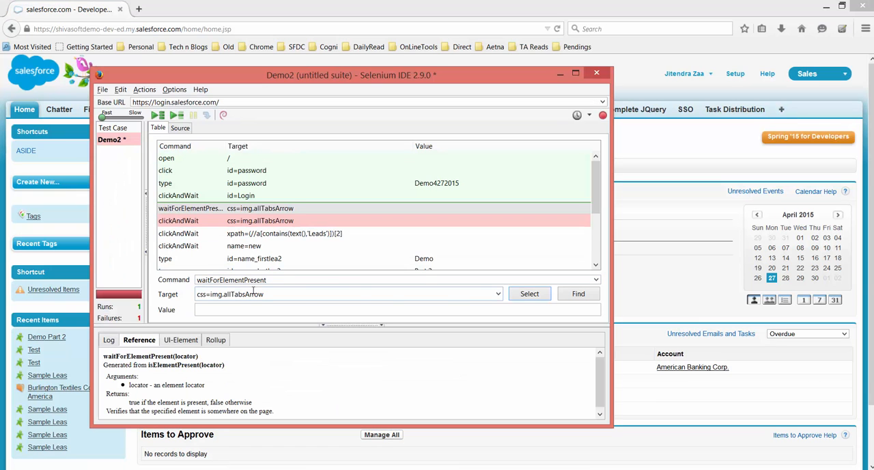
pyautogui.click(497, 293)
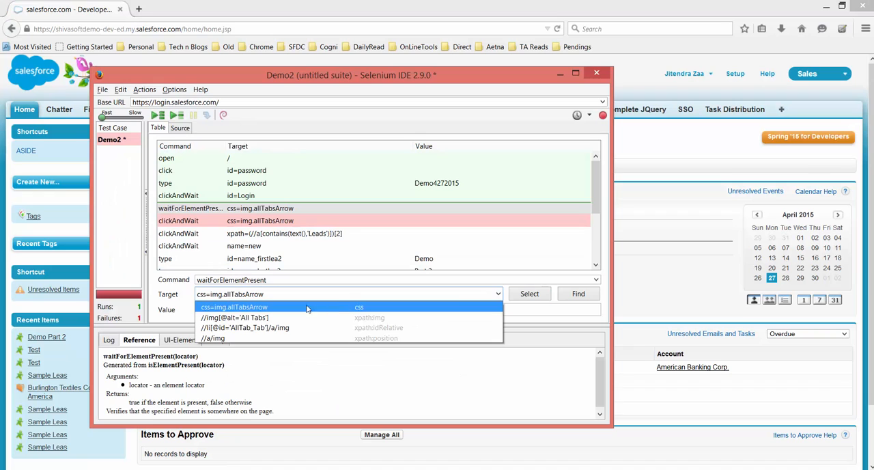
pyautogui.moveTo(281, 331)
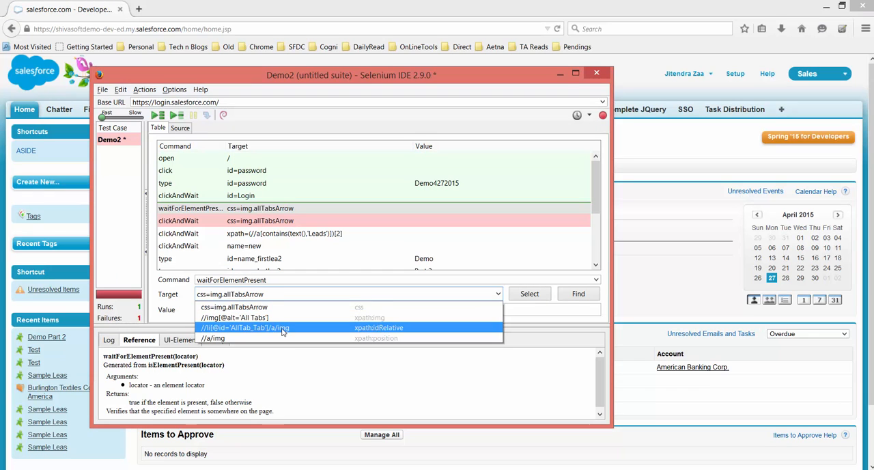
pyautogui.moveTo(348, 337)
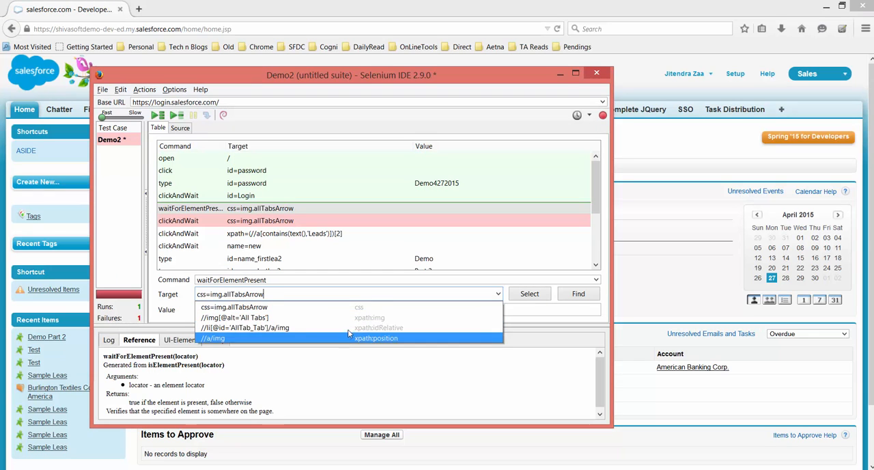
pyautogui.moveTo(243, 328)
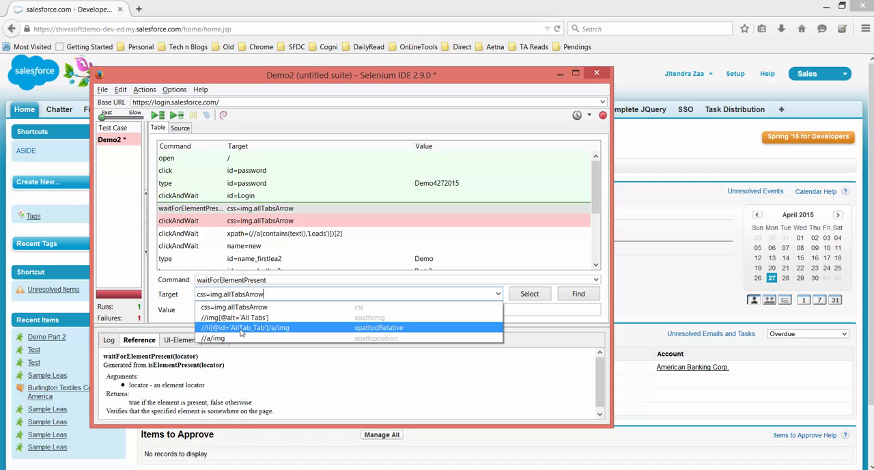
pyautogui.click(245, 328)
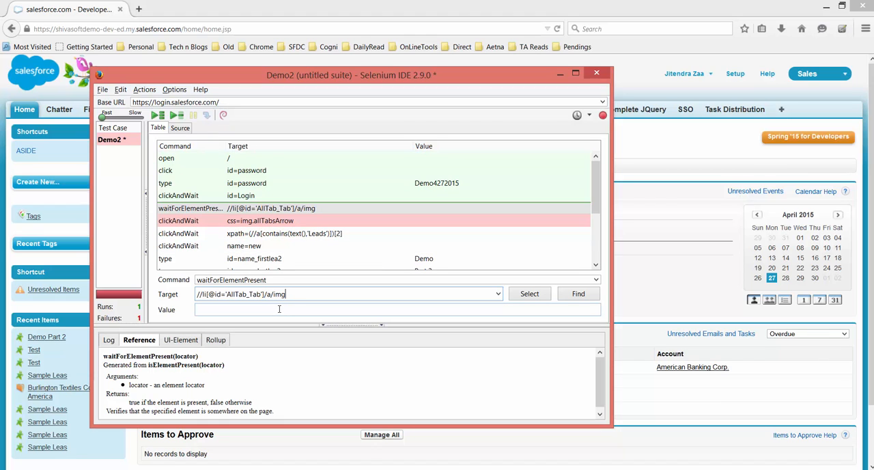
pyautogui.click(103, 90)
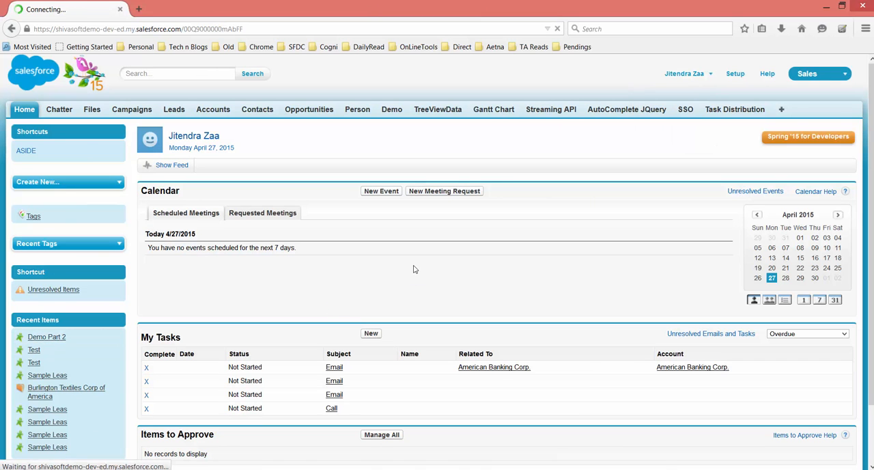
# Replay the test to the saved lead, then delete the trailing link=Logout step
pyautogui.click(46, 336)
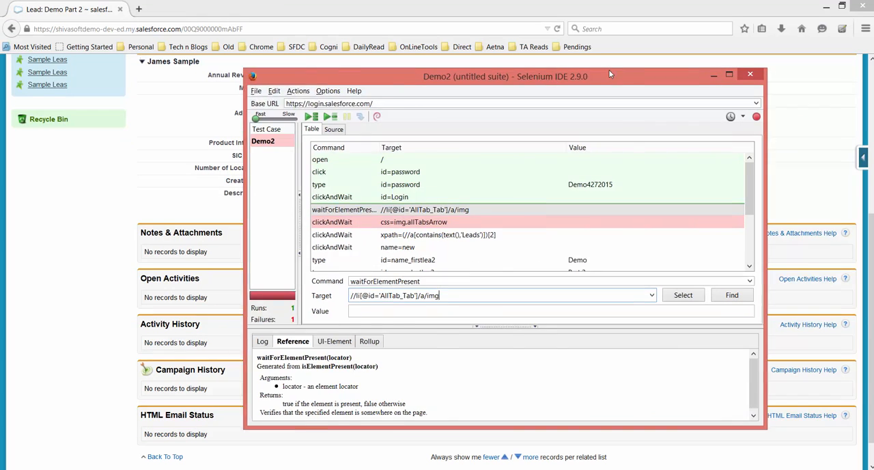
pyautogui.moveTo(609, 77); pyautogui.dragTo(575, 72)
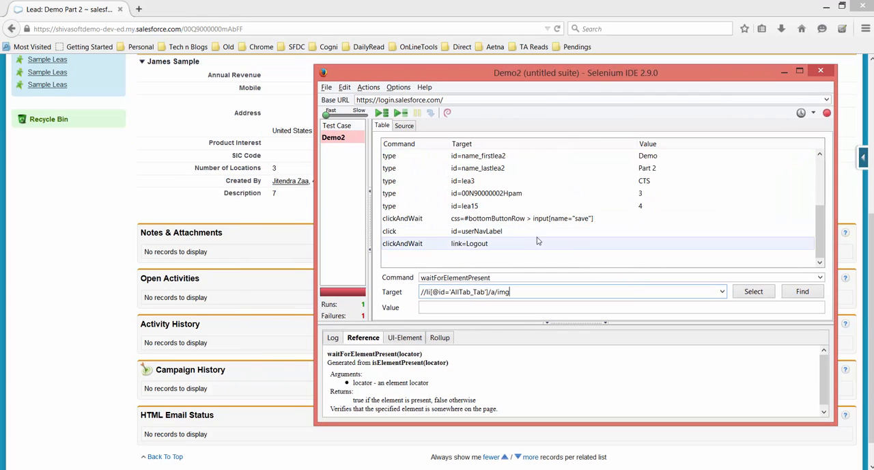
pyautogui.moveTo(489, 249)
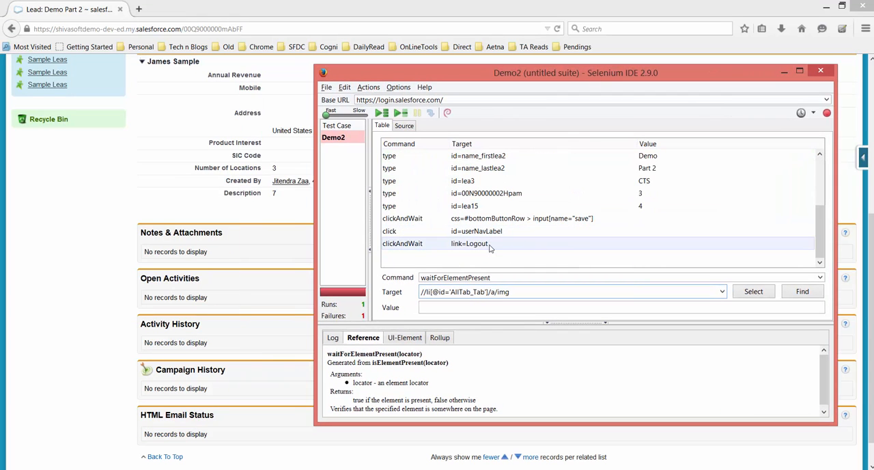
pyautogui.click(470, 243)
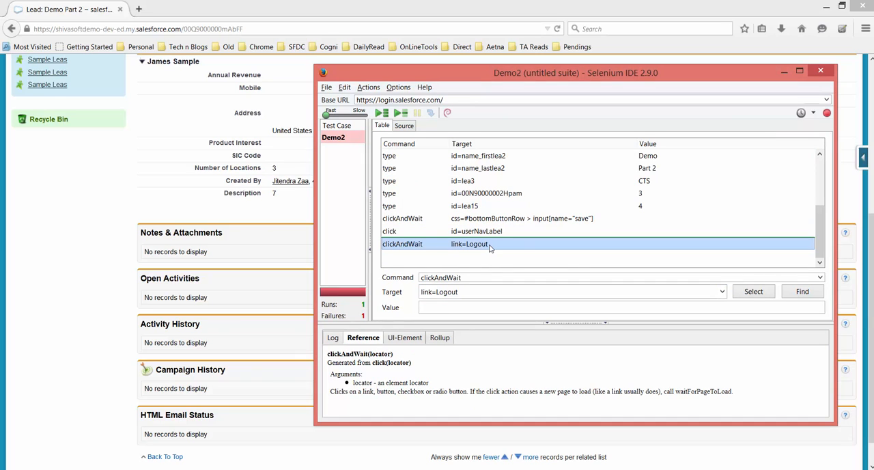
pyautogui.rightClick(470, 243)
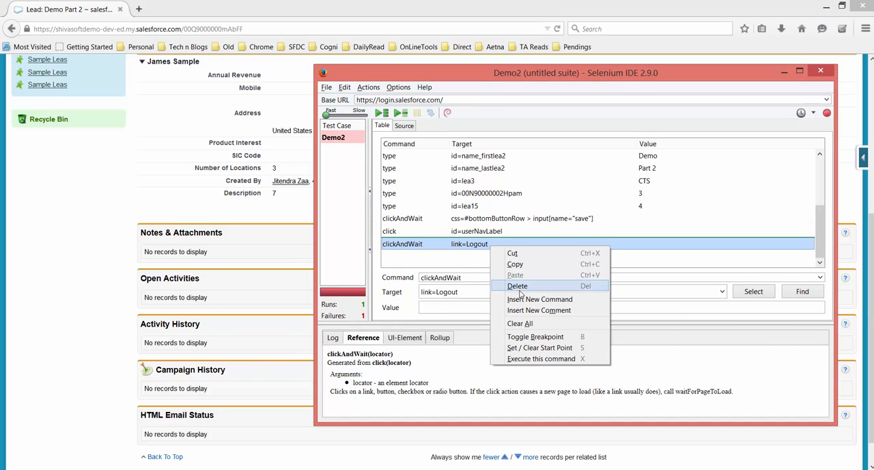
pyautogui.click(518, 285)
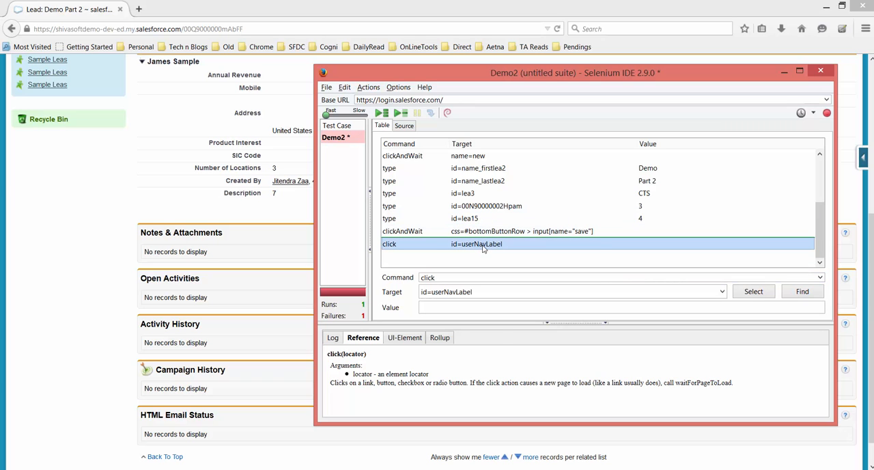
# Delete the id=userNavLabel user-menu step so the test ends at saving the lead
pyautogui.rightClick(477, 243)
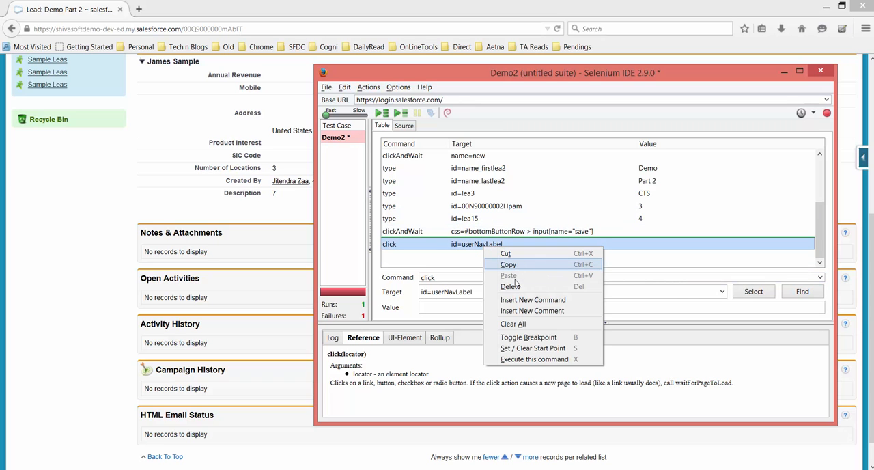
pyautogui.click(508, 276)
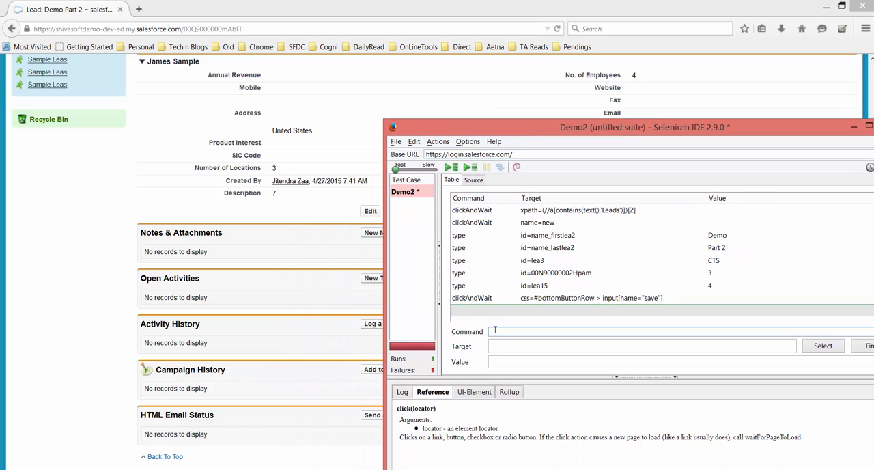
pyautogui.write('assertAlert')
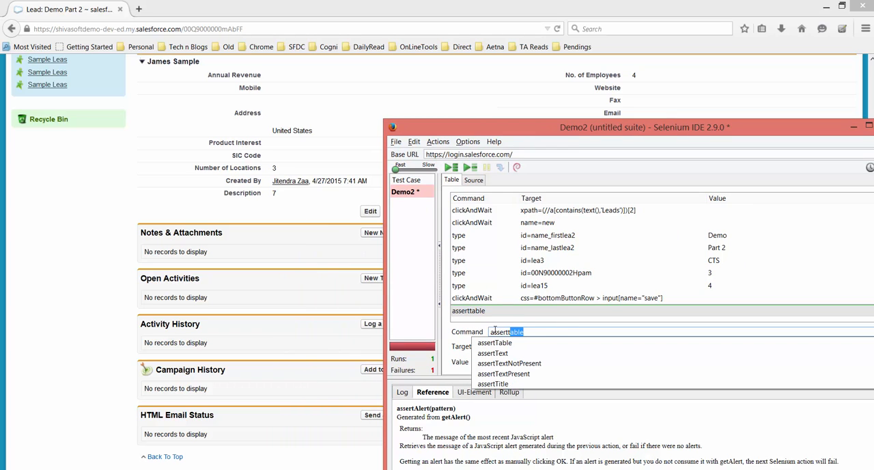
pyautogui.moveTo(492, 352)
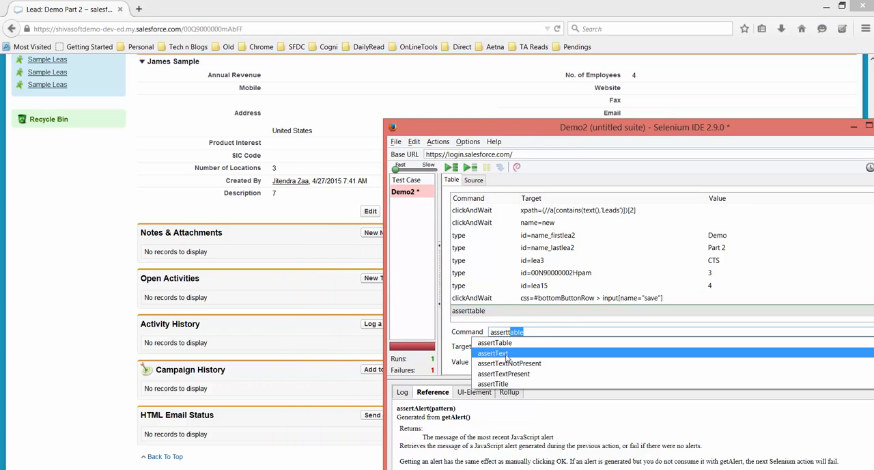
pyautogui.click(493, 352)
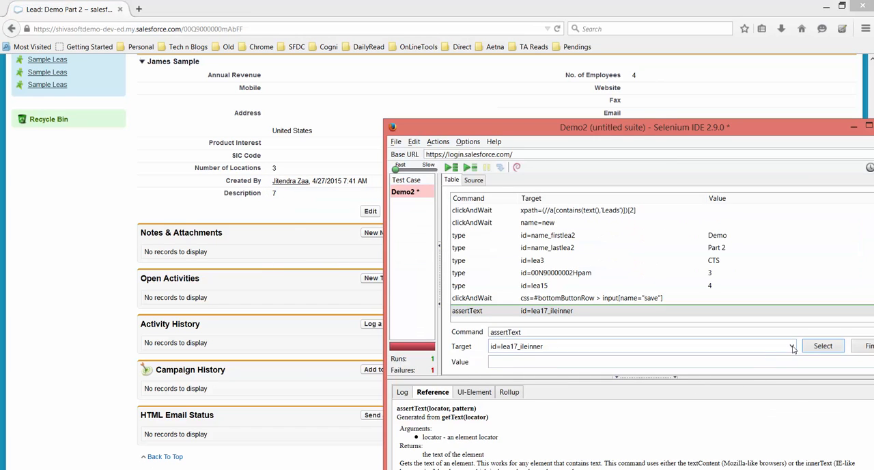
pyautogui.click(792, 346)
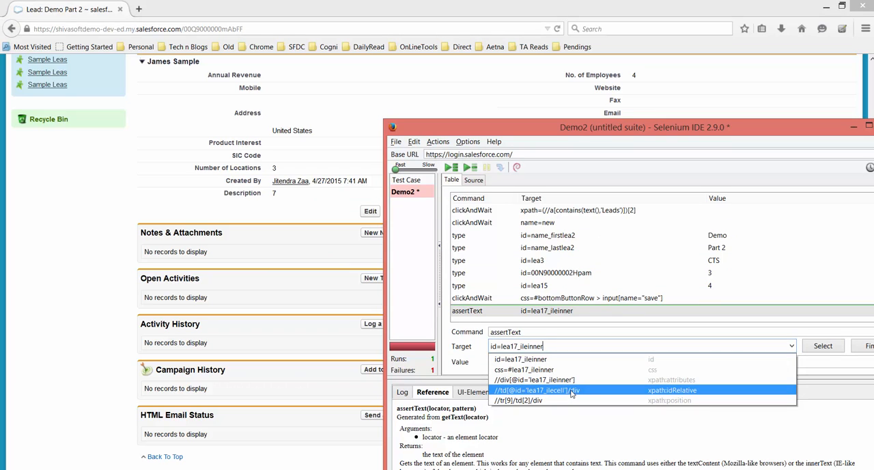
pyautogui.click(535, 390)
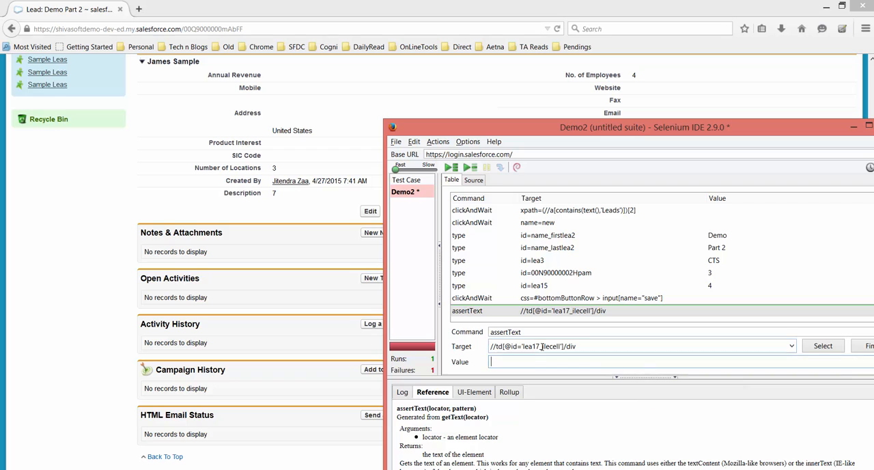
pyautogui.write('7')
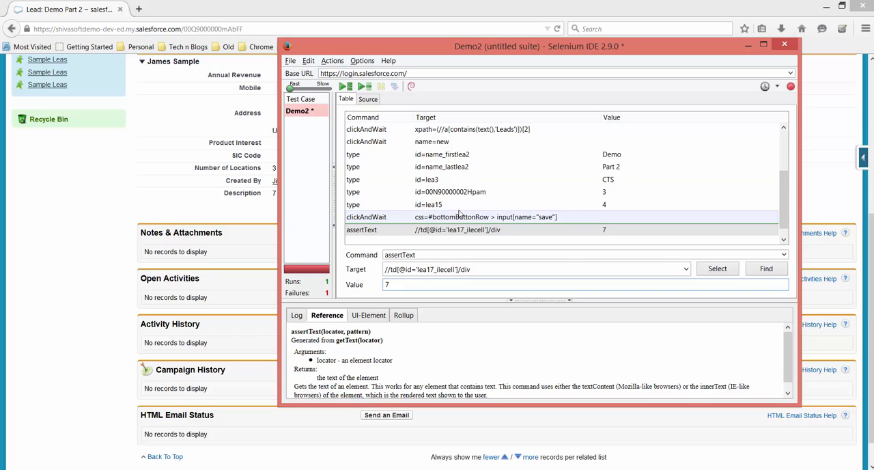
# Log out of Salesforce from the user name menu, returning to the login page
pyautogui.click(290, 60)
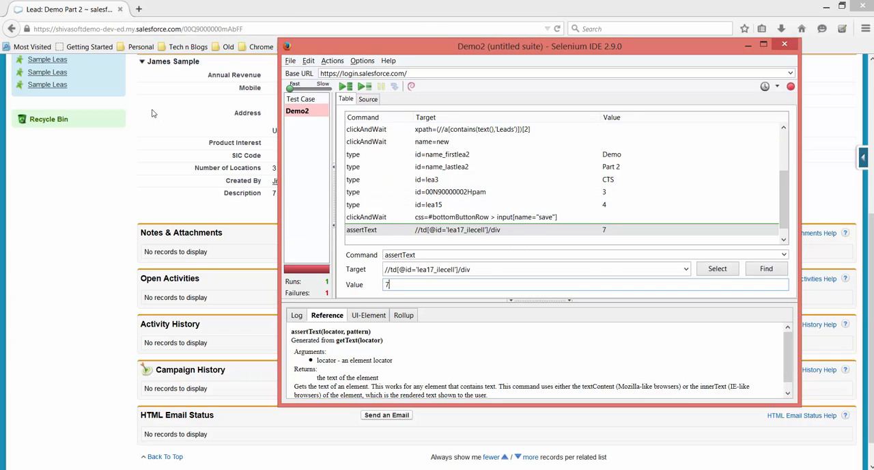
pyautogui.click(784, 44)
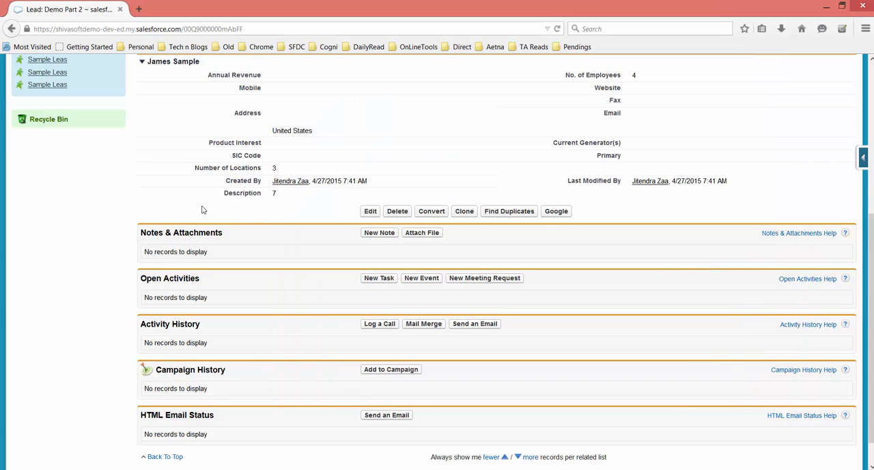
pyautogui.click(686, 73)
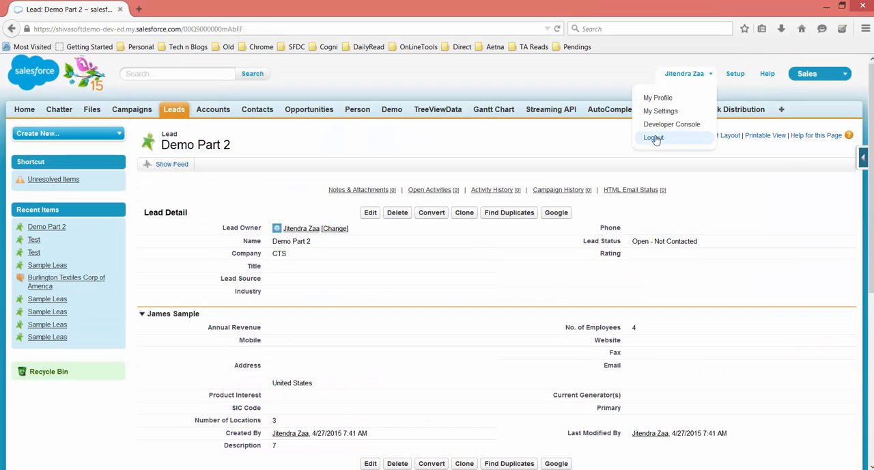
pyautogui.click(653, 136)
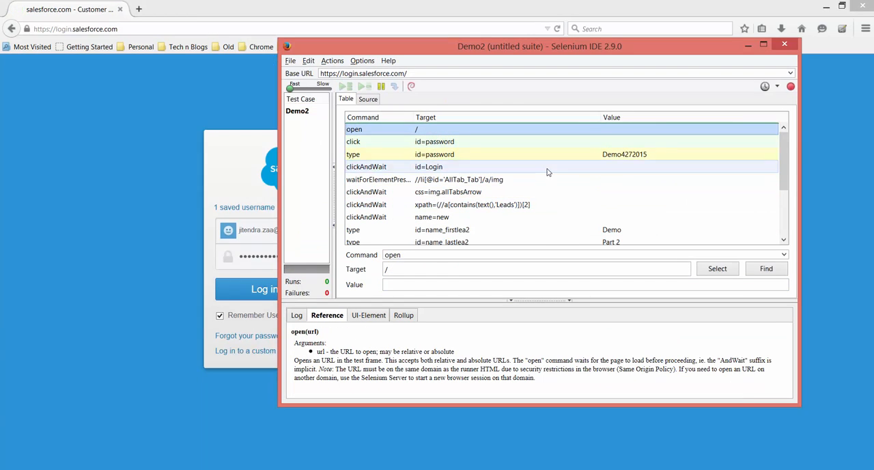
# Replay Demo2 with 0 failures, creating a Demo Part 2 lead whose Description reads 7
pyautogui.click(347, 85)
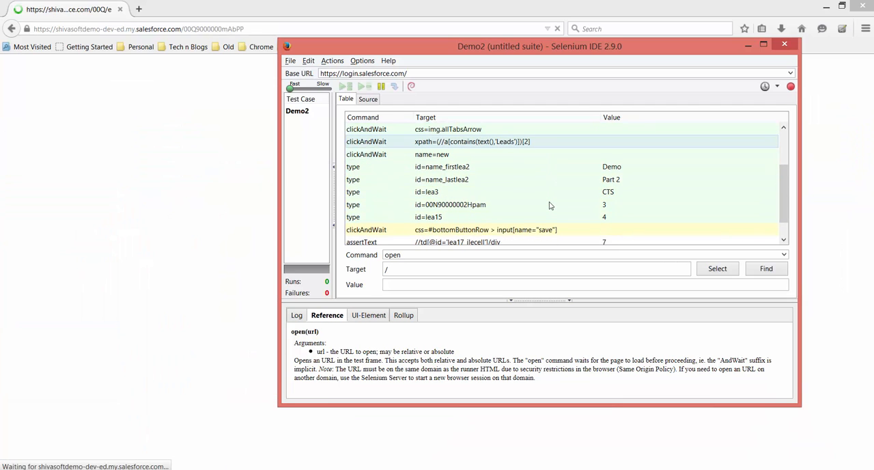
pyautogui.click(347, 86)
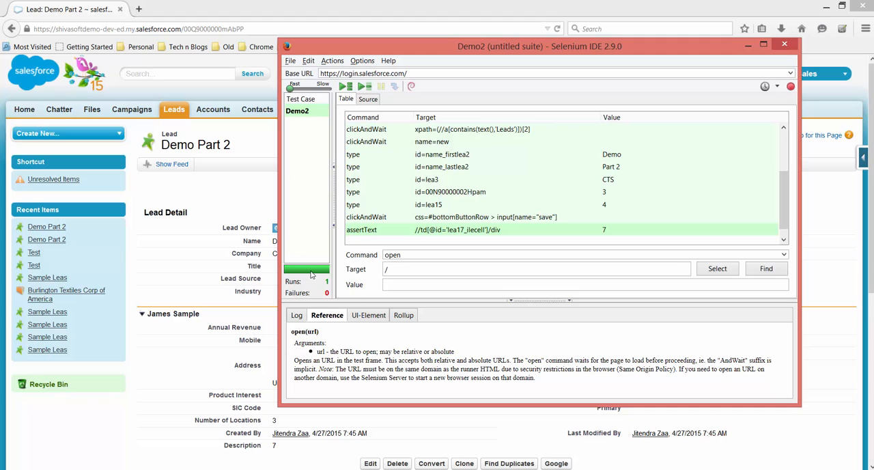
pyautogui.moveTo(341, 338)
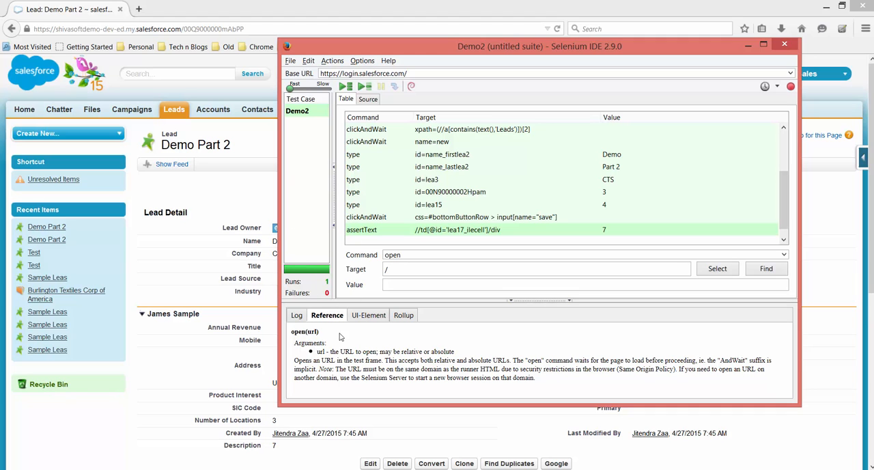
pyautogui.click(784, 44)
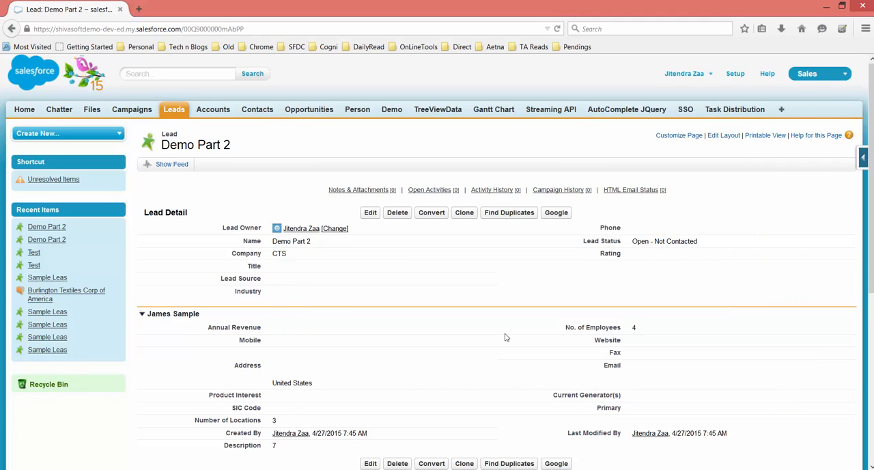
# Navigate Setup > Create > Workflow & Approvals to the Workflow Rules list to deactivate the lead rule
pyautogui.scroll(-3)
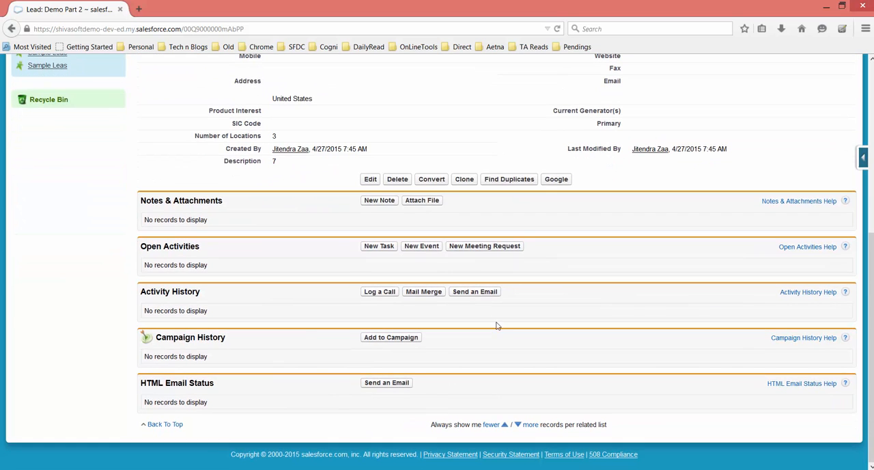
pyautogui.scroll(3)
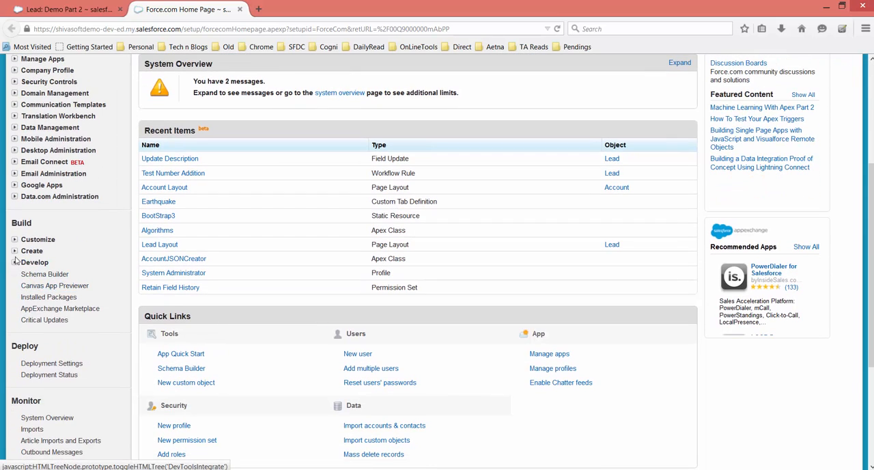
pyautogui.click(31, 250)
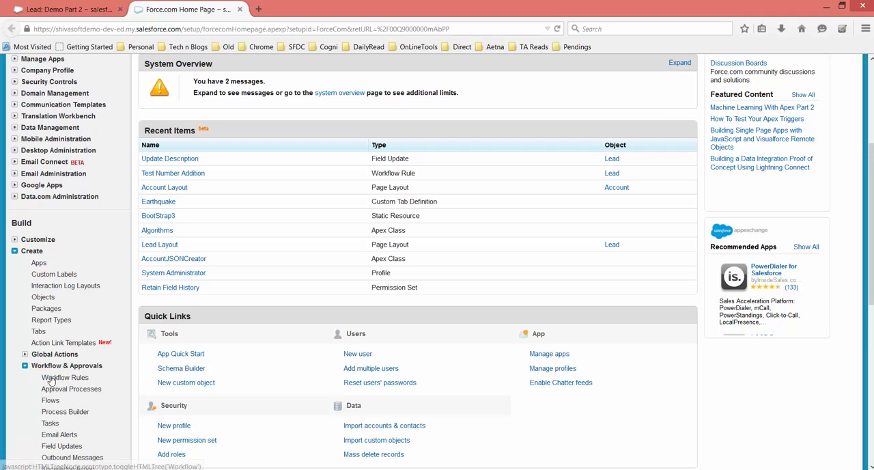
pyautogui.click(65, 377)
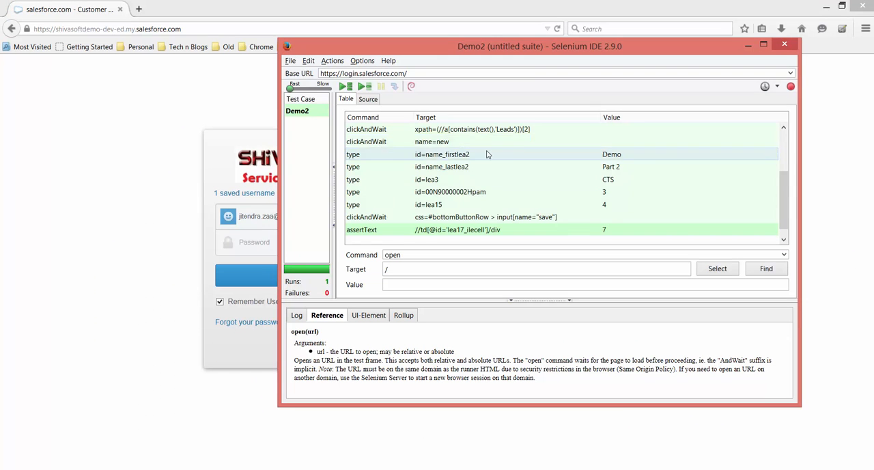
# Replay Demo2 so assertText fails on the Description value, and view the mismatch in the Log
pyautogui.scroll(3)
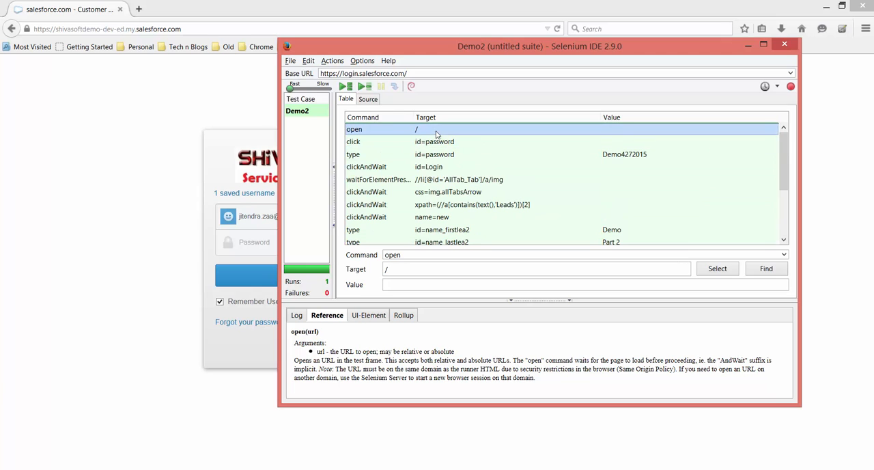
pyautogui.click(344, 86)
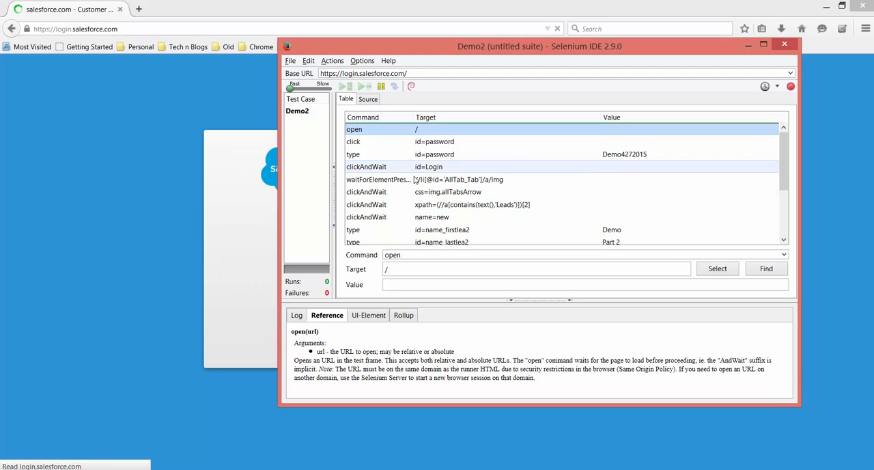
pyautogui.click(341, 86)
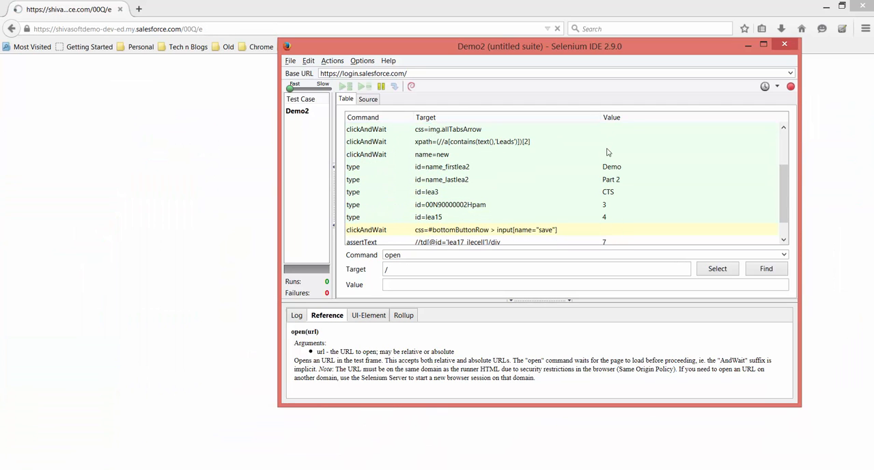
pyautogui.click(342, 86)
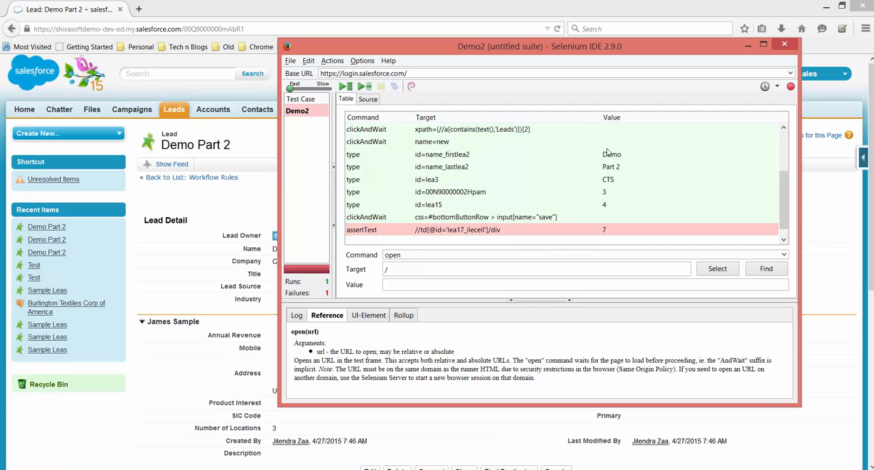
pyautogui.click(297, 314)
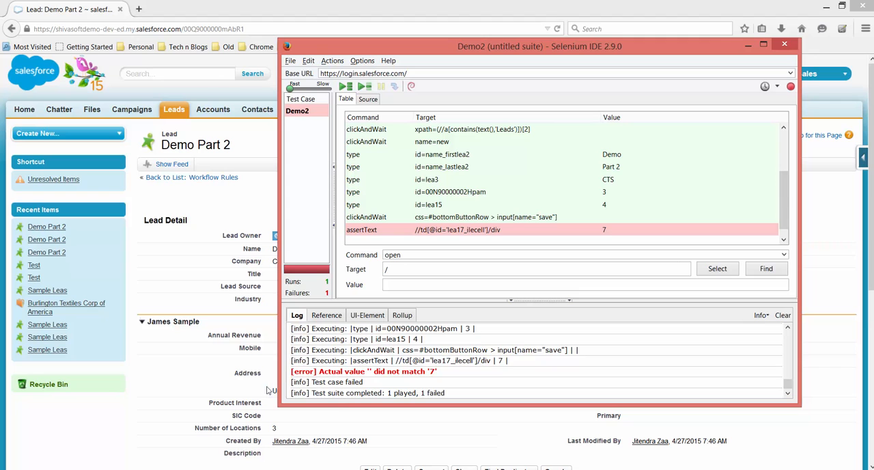
pyautogui.click(784, 44)
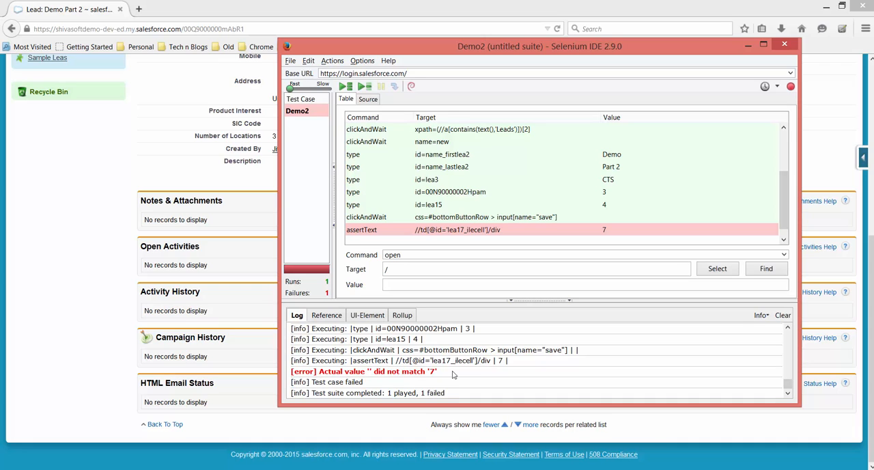
pyautogui.doubleClick(376, 372)
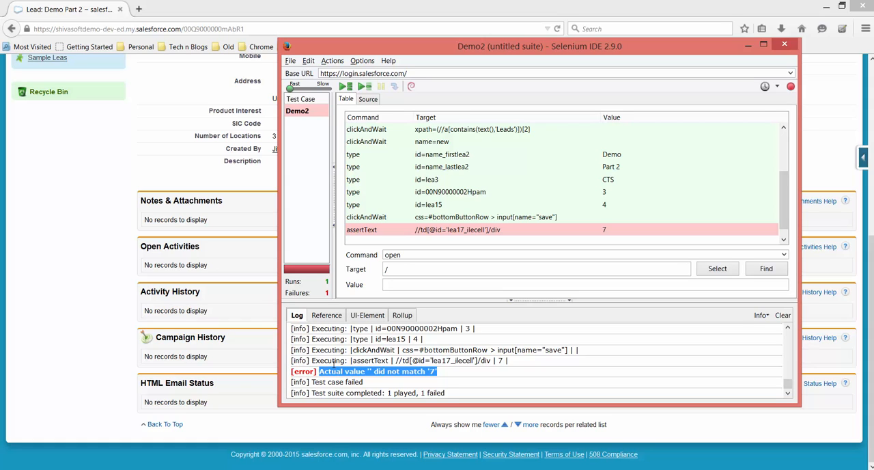
pyautogui.moveTo(85, 303)
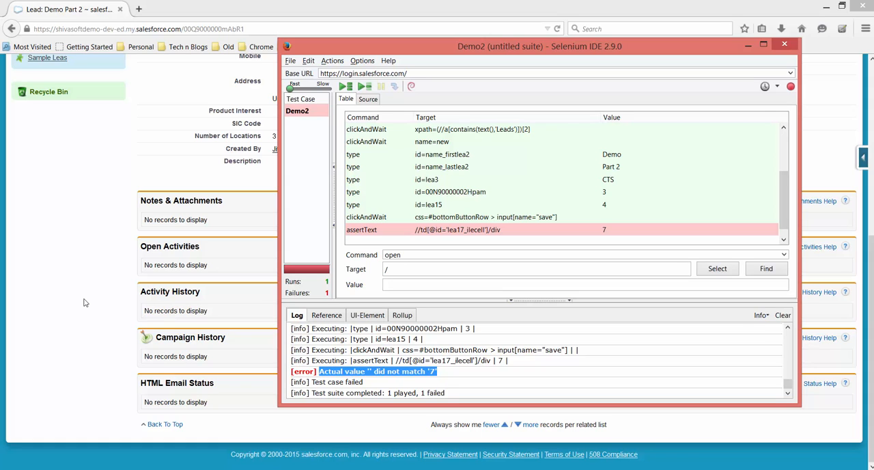